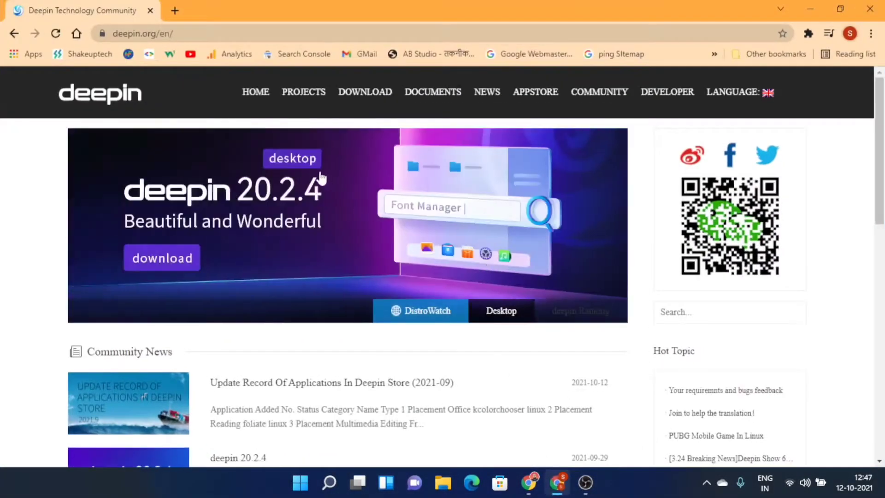
Go from the deepin 20.2.4 homepage banner to the ISO download page.
left_click(142, 33)
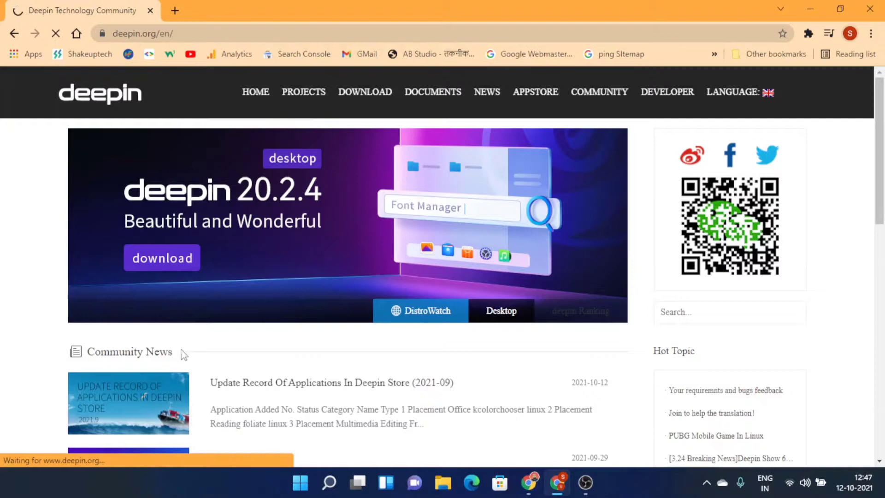
left_click(365, 91)
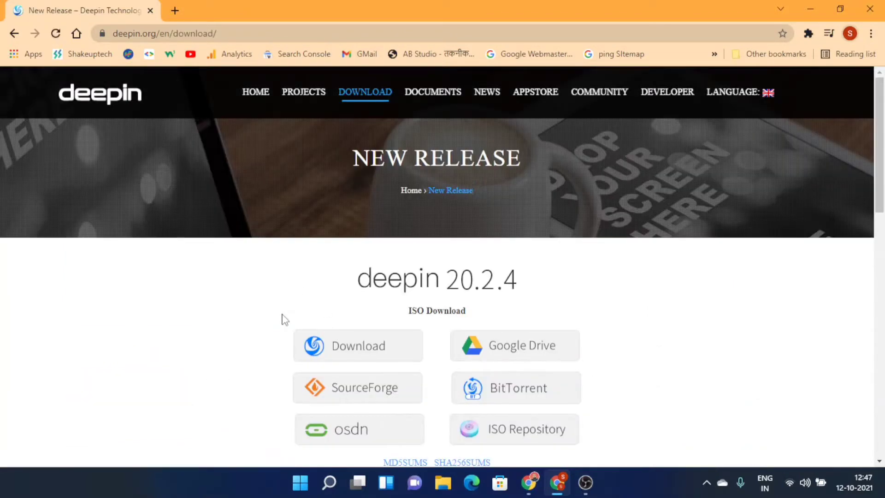
Save the deepin 20.2.4 desktop community ISO link into the Downloads folder.
scroll("down", 3)
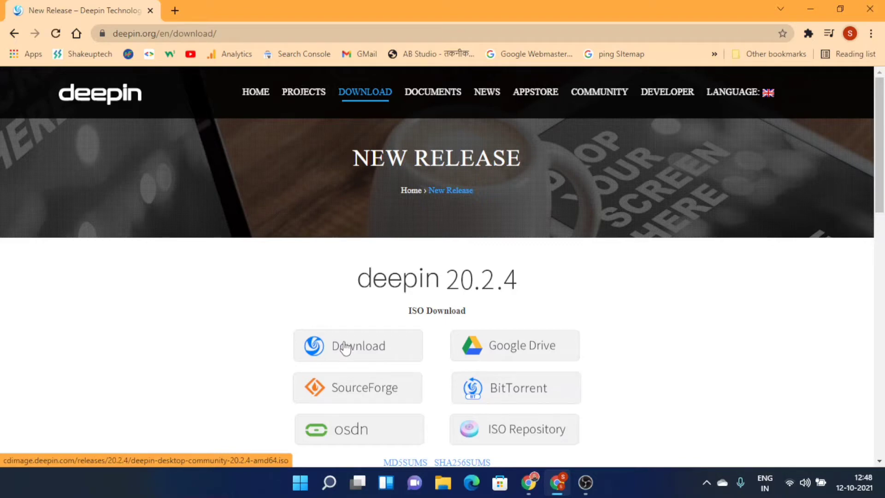
mouse_move(459, 354)
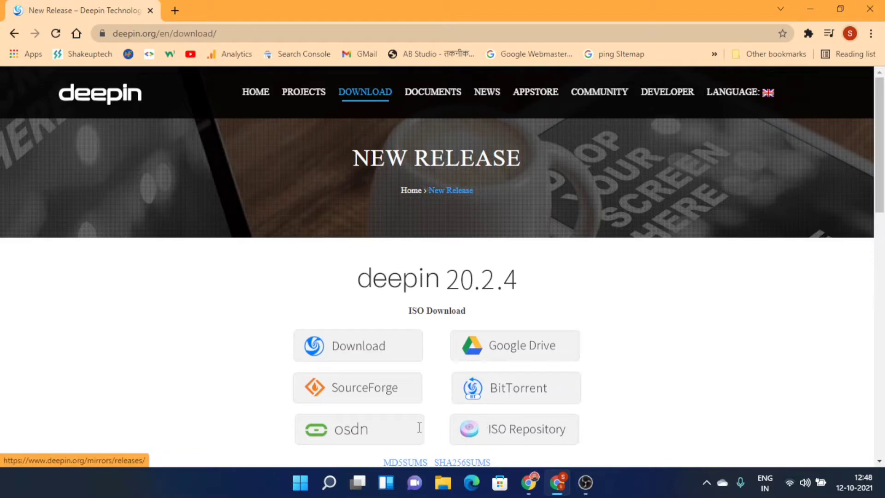
right_click(358, 345)
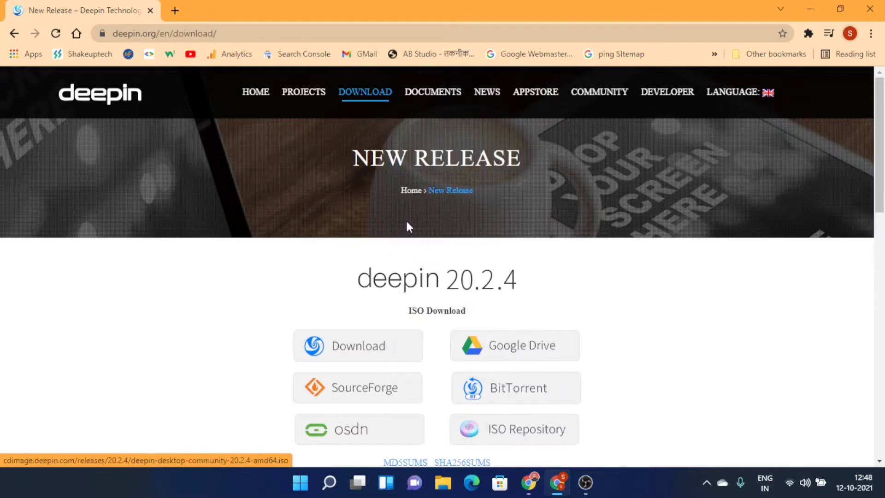
left_click(358, 345)
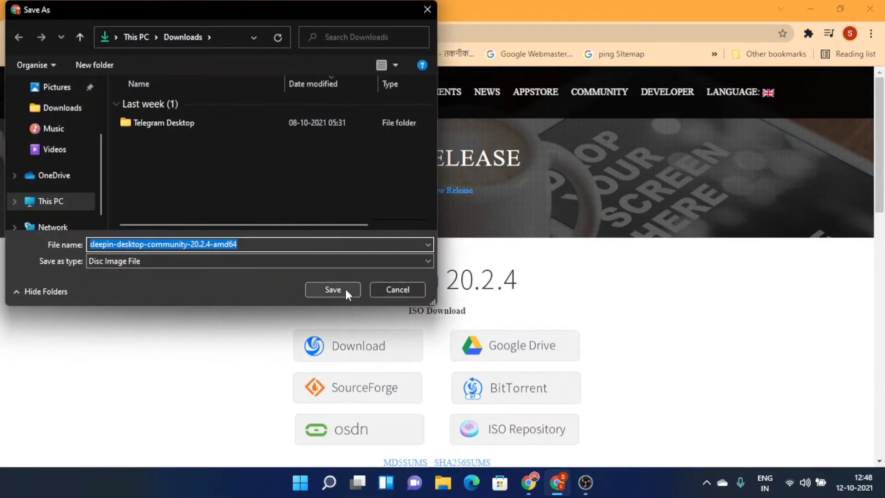
left_click(333, 289)
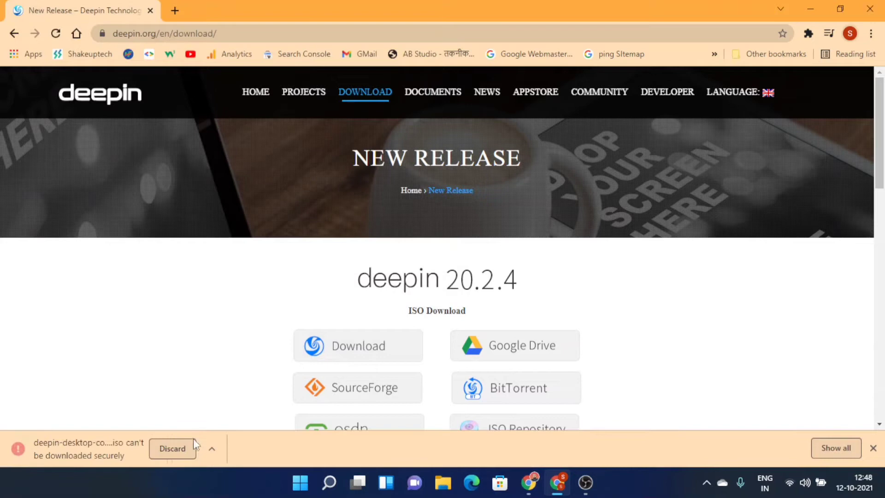
Keep the blocked ISO download despite Chrome's insecure-download warning.
left_click(212, 448)
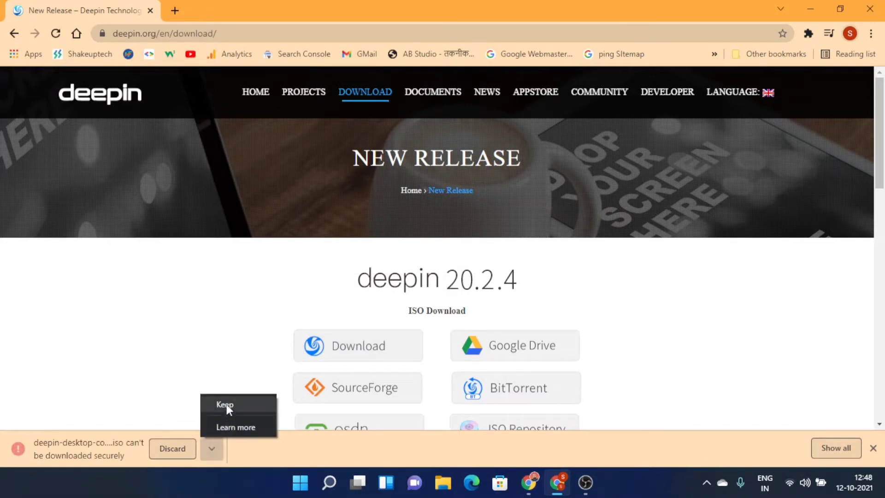
left_click(225, 405)
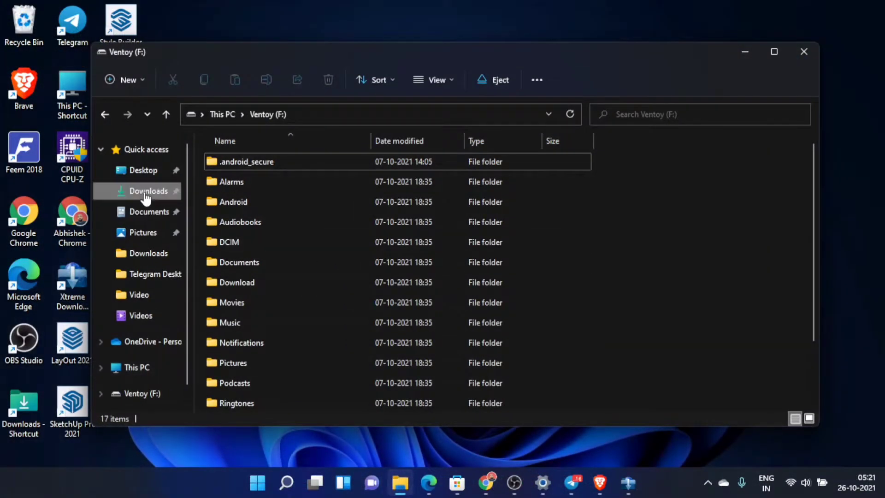
Copy the deepin ISO from Downloads and paste it onto the Ventoy (F:) drive.
left_click(148, 191)
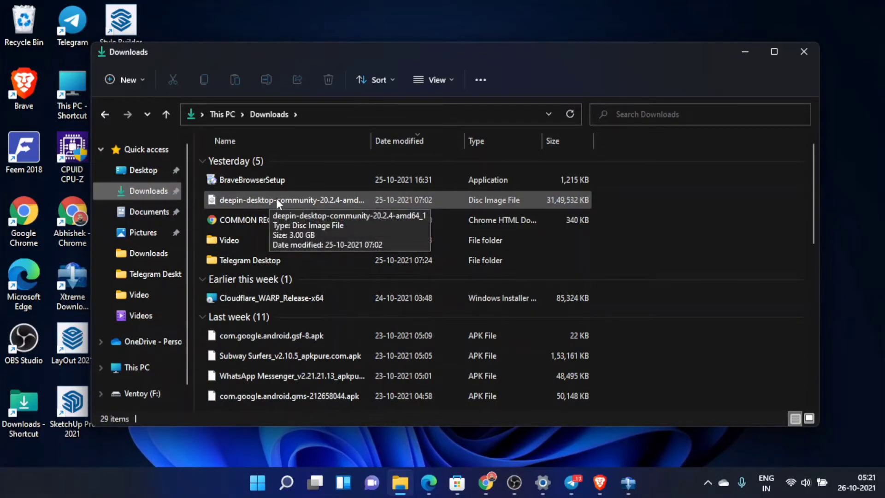
left_click(291, 200)
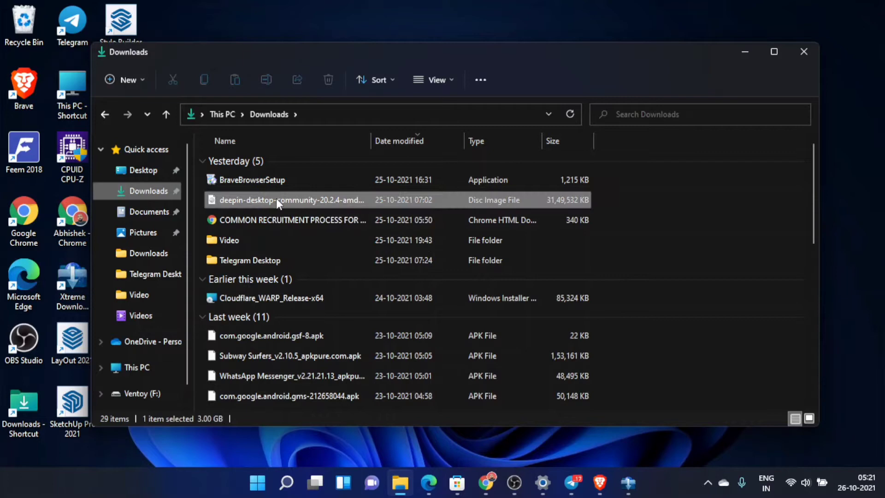
right_click(276, 200)
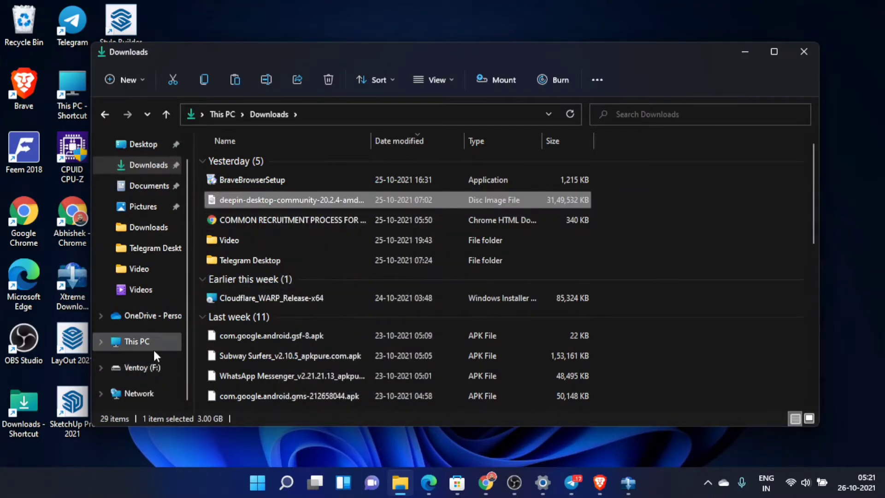
left_click(139, 368)
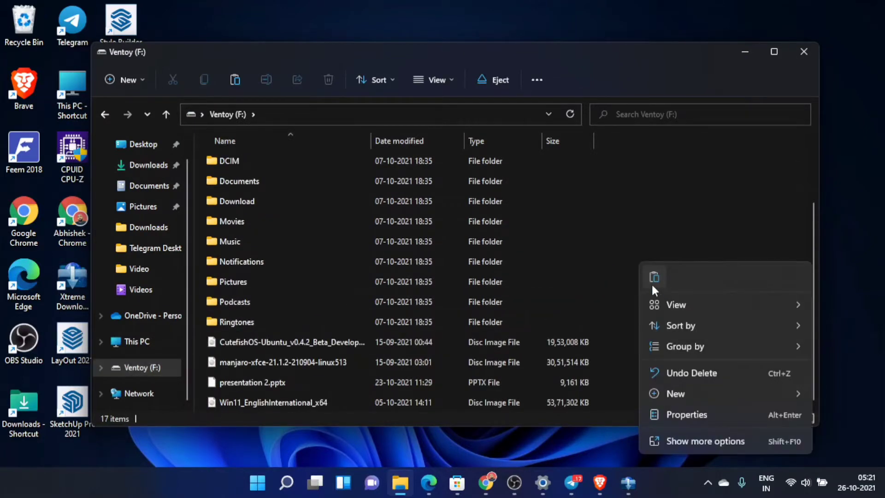
left_click(655, 276)
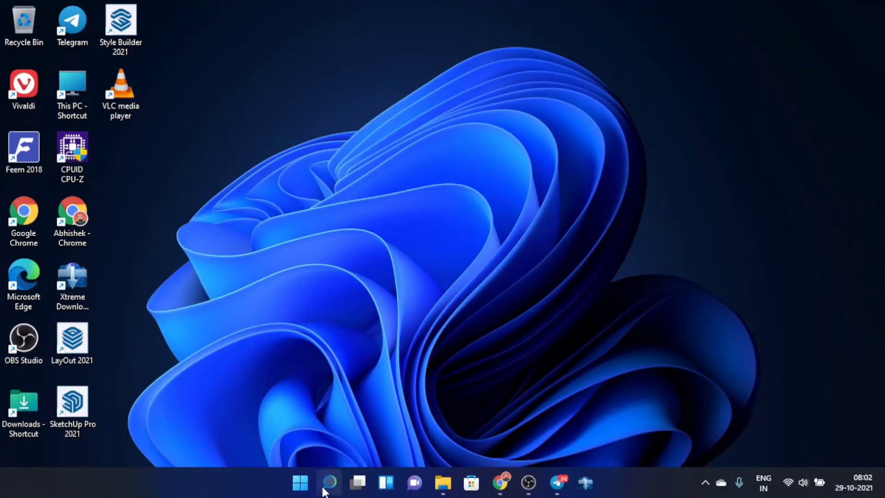
Search Windows for 'partition' and launch the Create and format hard disk partitions tool.
left_click(329, 482)
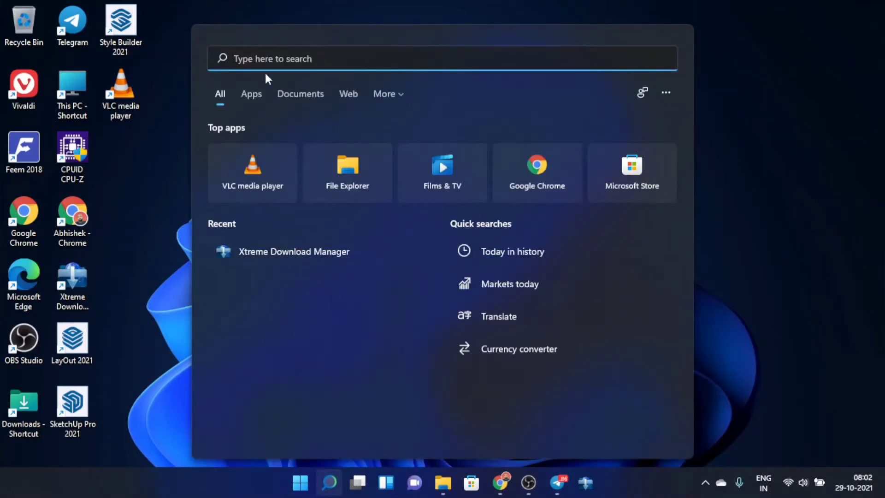
type("partiti")
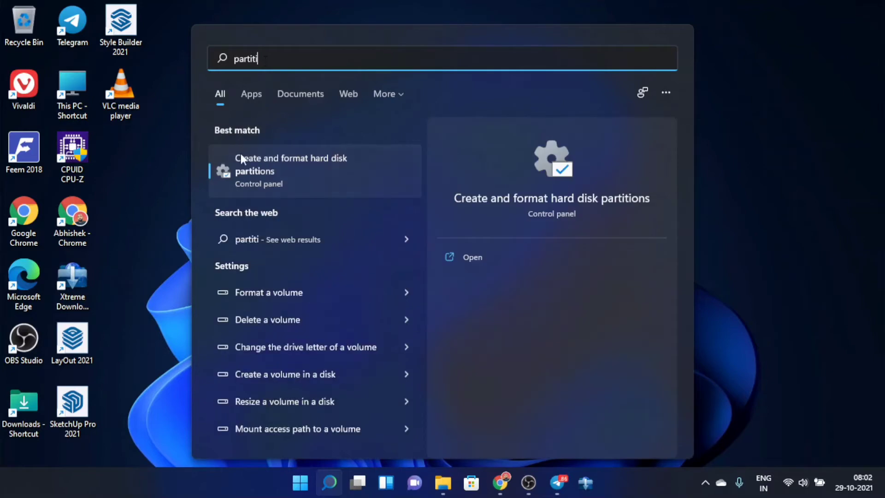
key("Escape")
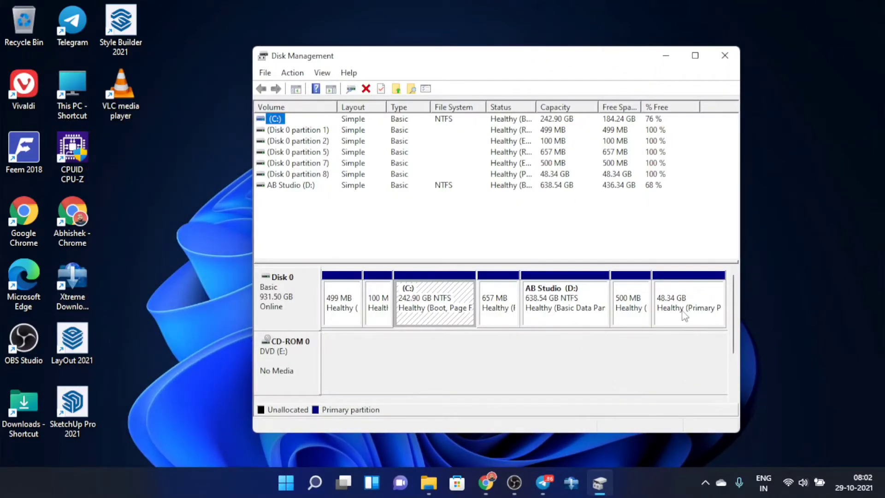
Delete the 48.34 GB volume on Disk 0, leaving it as unallocated space.
left_click(689, 299)
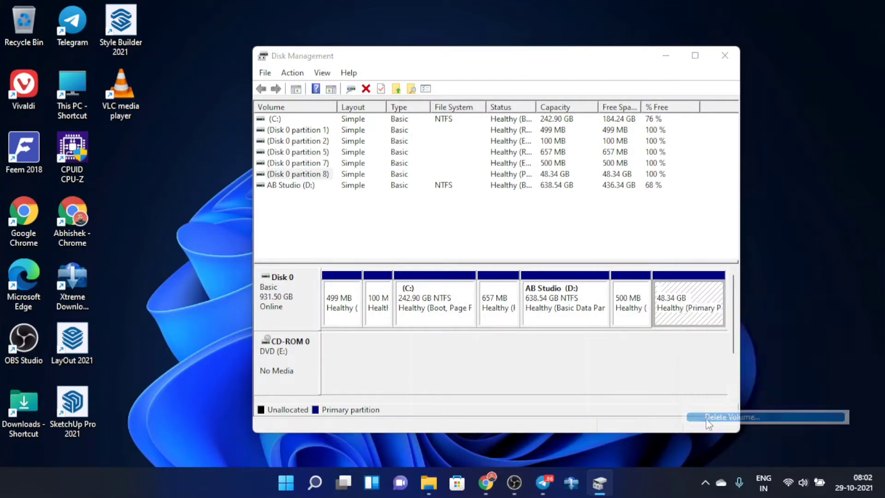
left_click(732, 417)
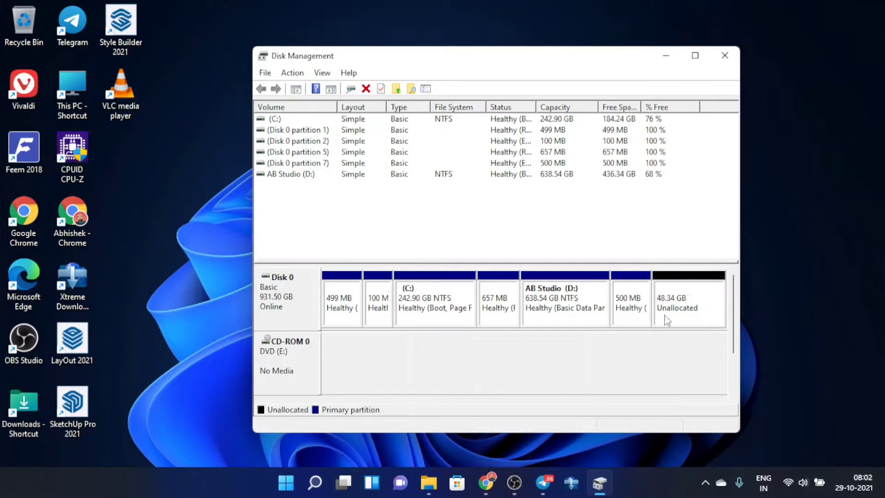
mouse_move(566, 336)
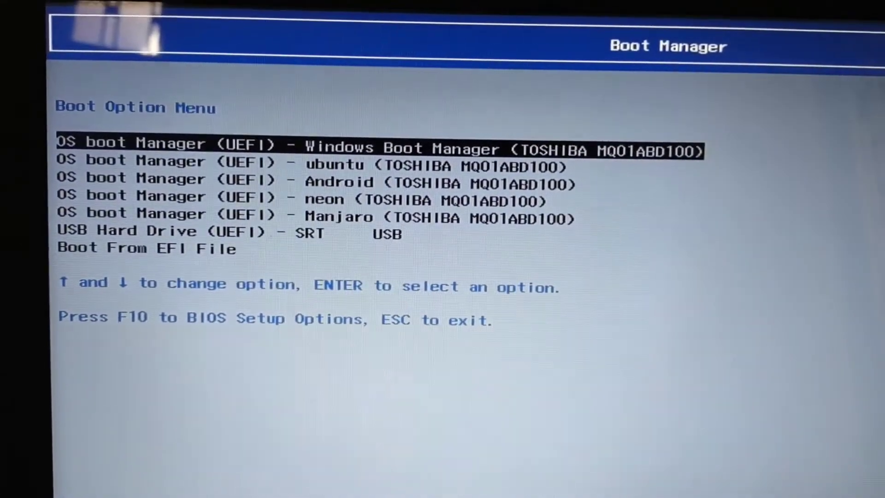
Boot from the USB Hard Drive (UEFI) - SRT USB entry in HP Boot Manager.
key("Down")
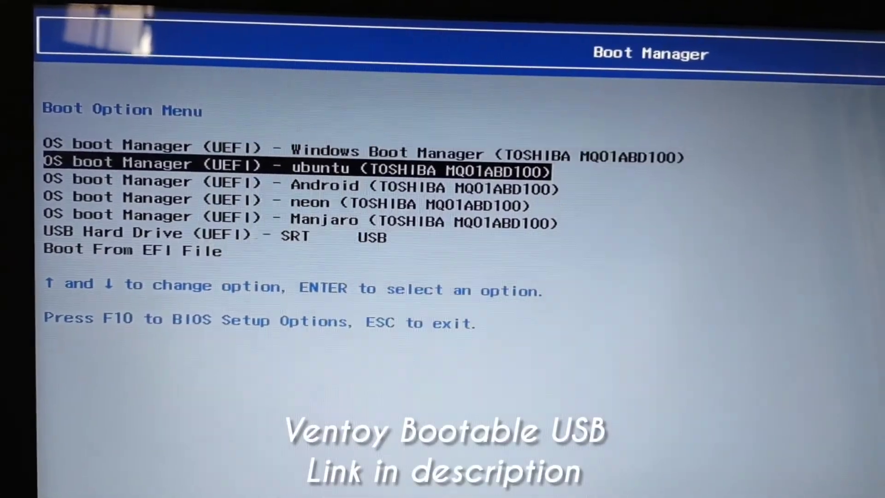
key("down")
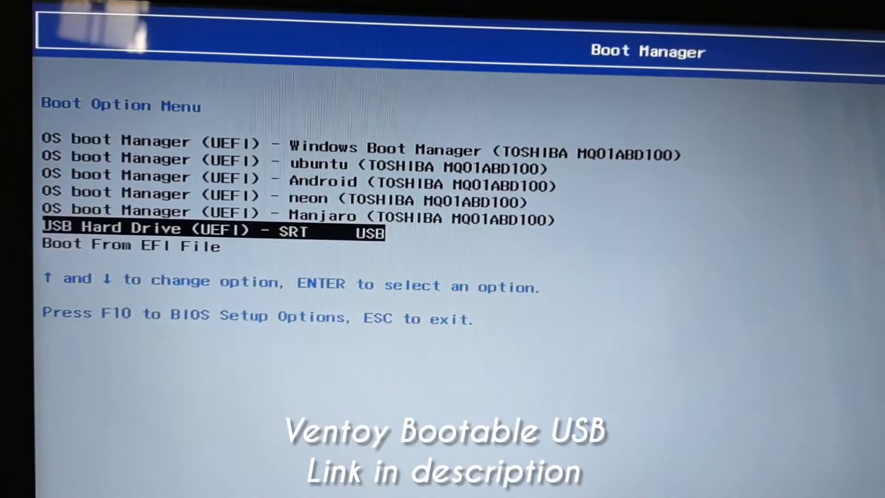
key("Enter")
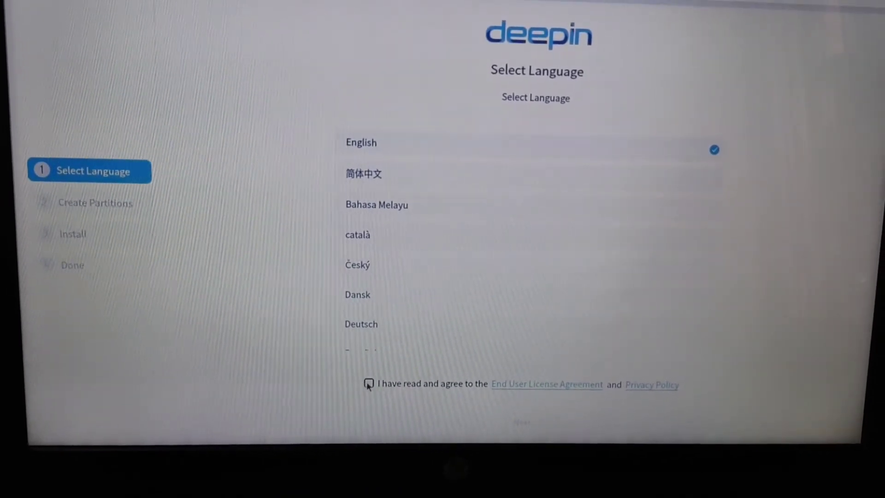
Accept the End User License Agreement with English kept and continue to partitioning.
left_click(369, 384)
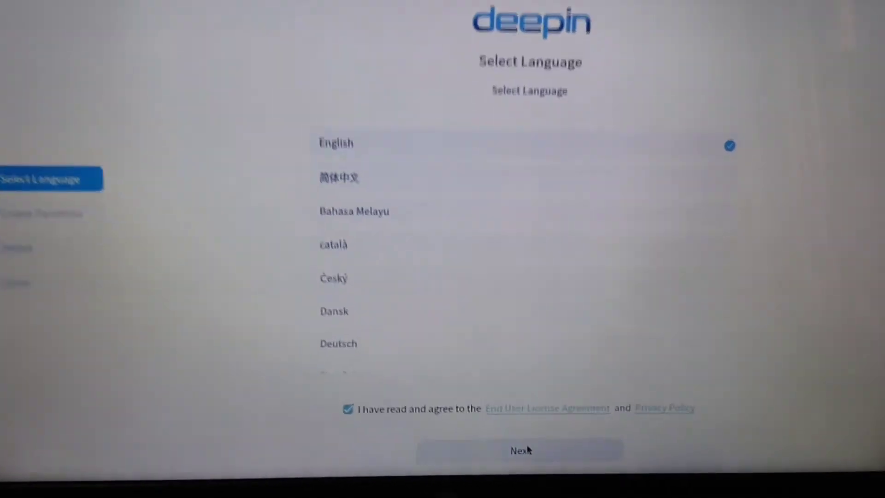
scroll("down", 3)
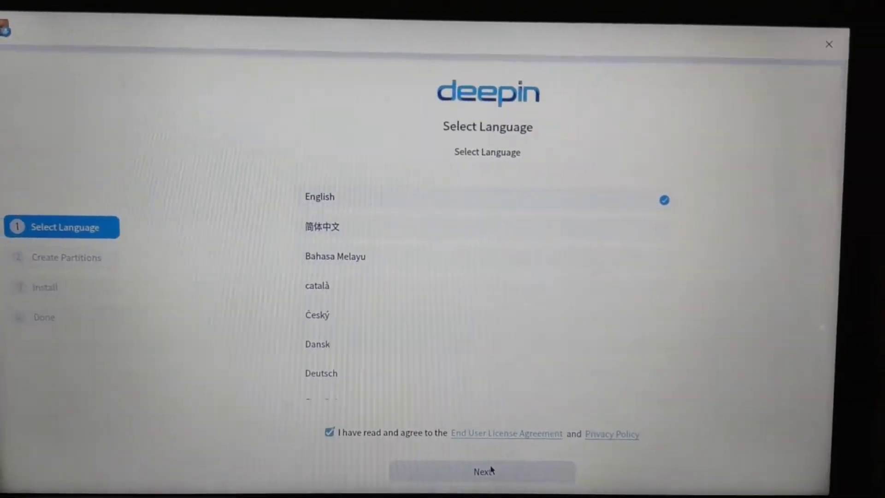
left_click(482, 472)
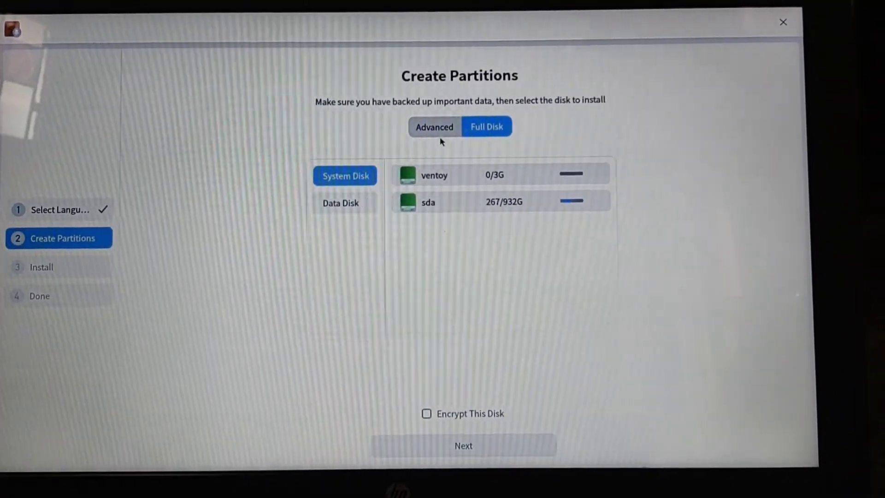
Switch Create Partitions from Full Disk to the Advanced manual layout.
left_click(435, 126)
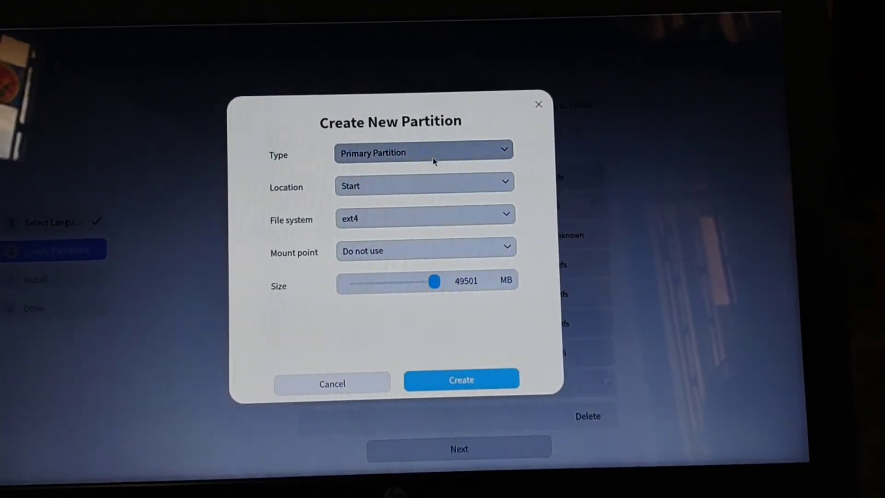
Create a primary ext4 partition at the start of the space mounted at /.
left_click(424, 186)
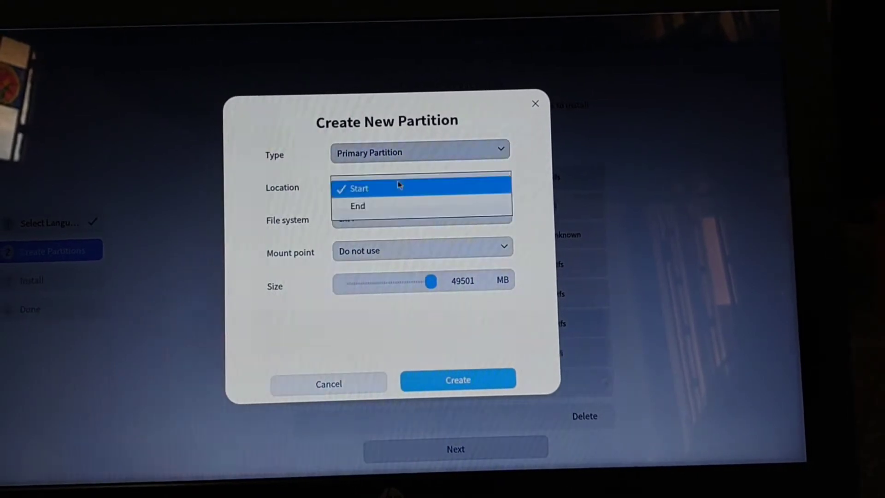
left_click(359, 188)
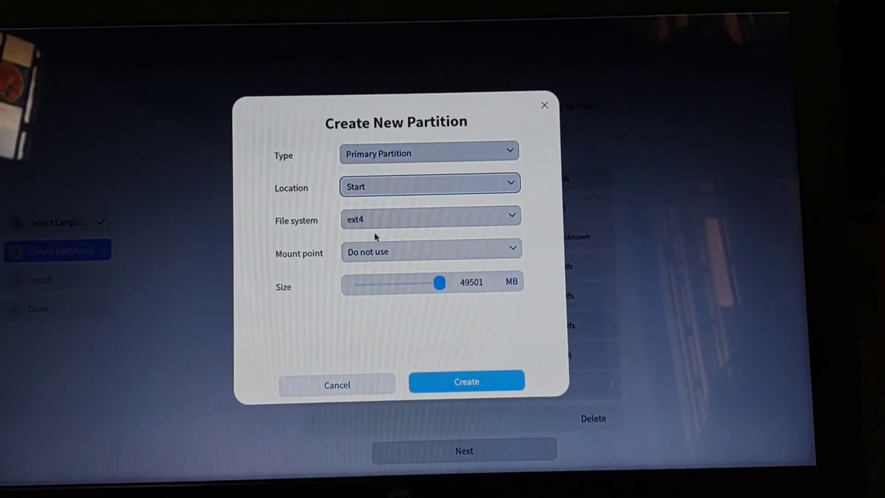
left_click(431, 252)
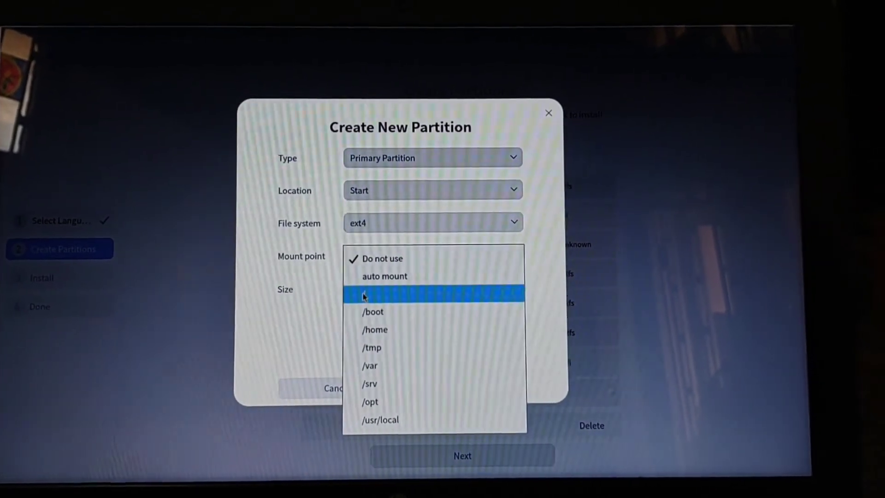
left_click(433, 294)
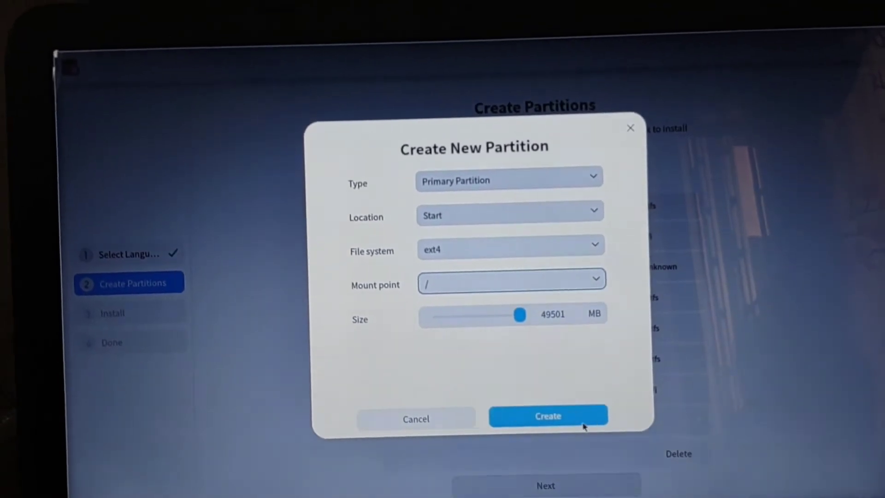
left_click(547, 416)
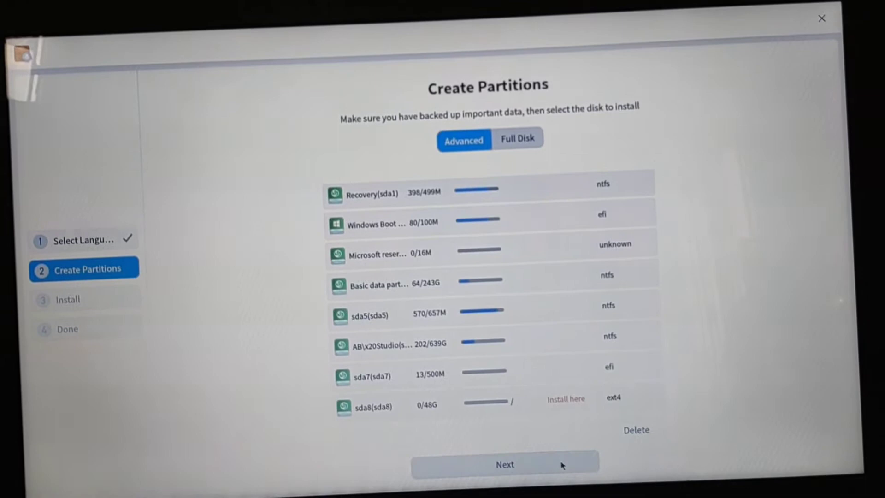
Accept the partition layout, dismiss the no-swap note and start the installation.
left_click(505, 465)
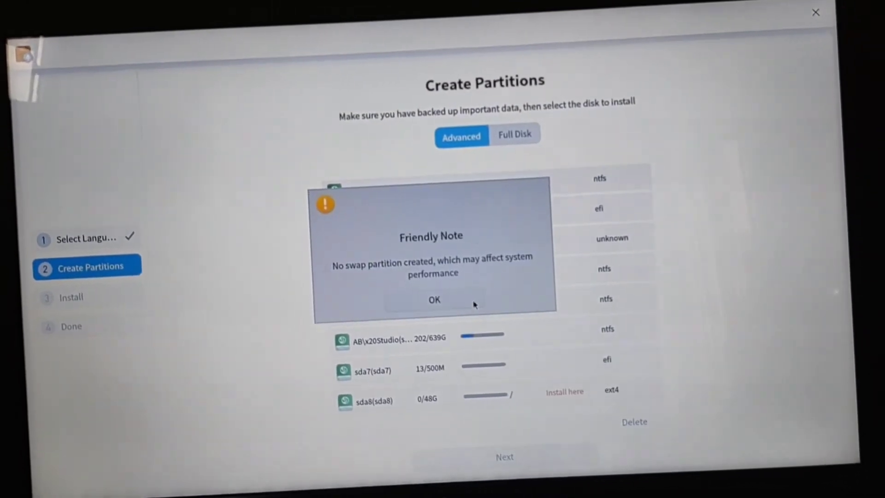
left_click(434, 300)
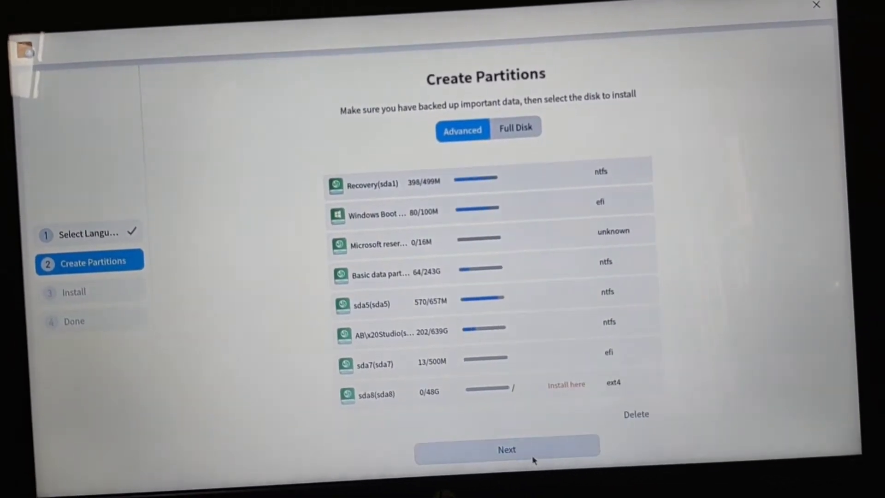
left_click(506, 450)
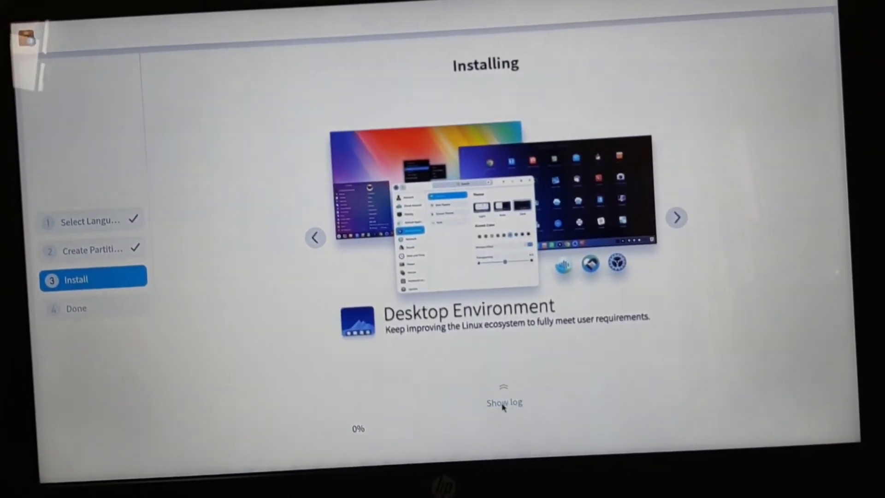
Reboot into the newly installed deepin once the installer reports success.
left_click(504, 403)
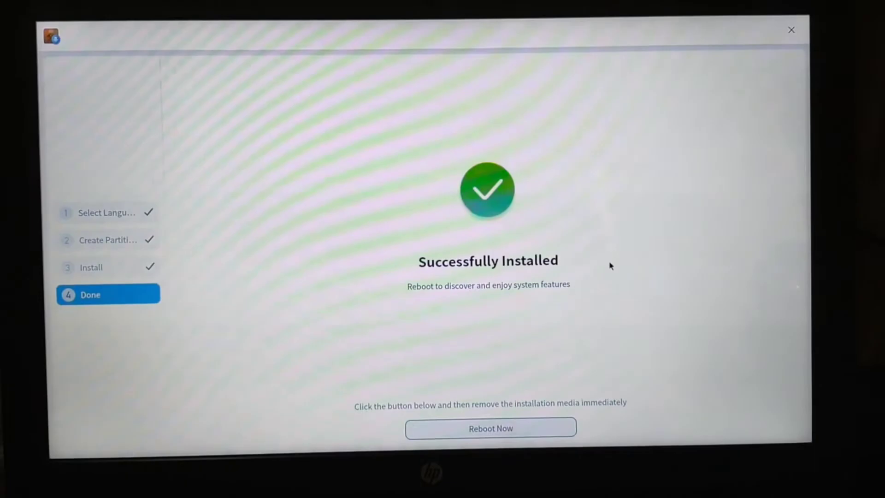
left_click(490, 428)
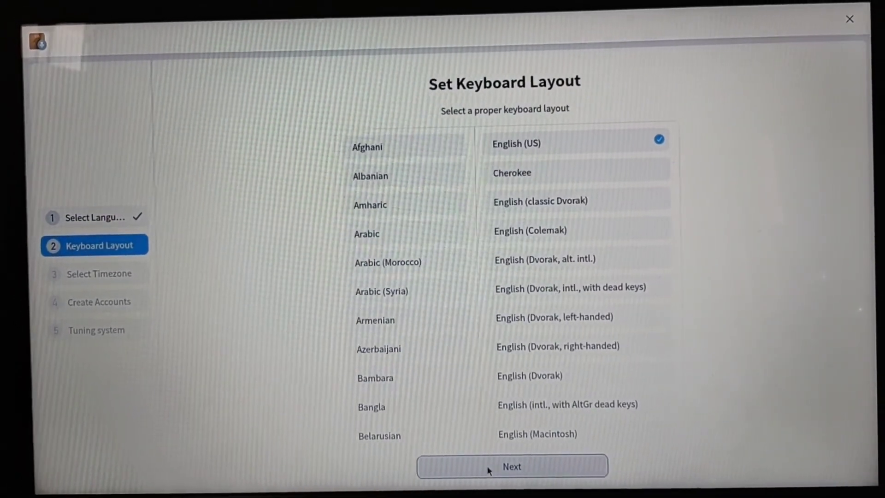
Accept English (US) layout, choose the Kolkata timezone, and continue to account creation.
left_click(512, 467)
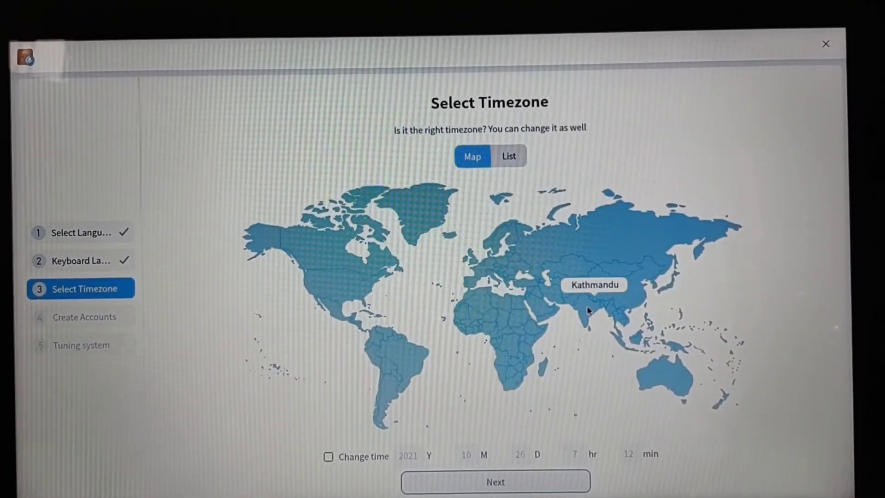
left_click(588, 322)
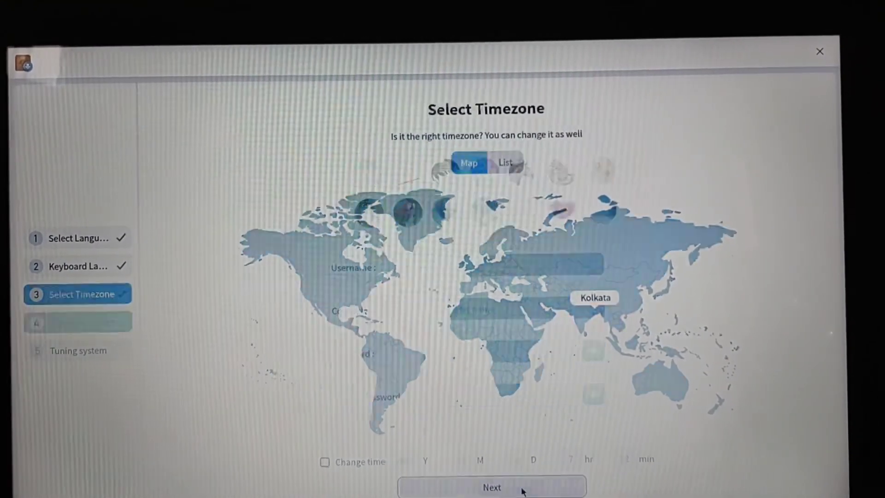
left_click(491, 487)
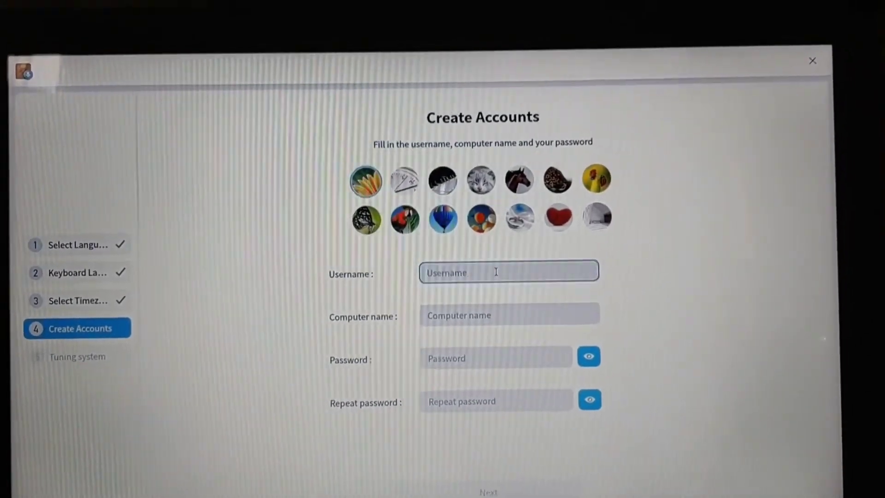
Create the 'shakeuptech' account with its password and submit the details.
type("s")
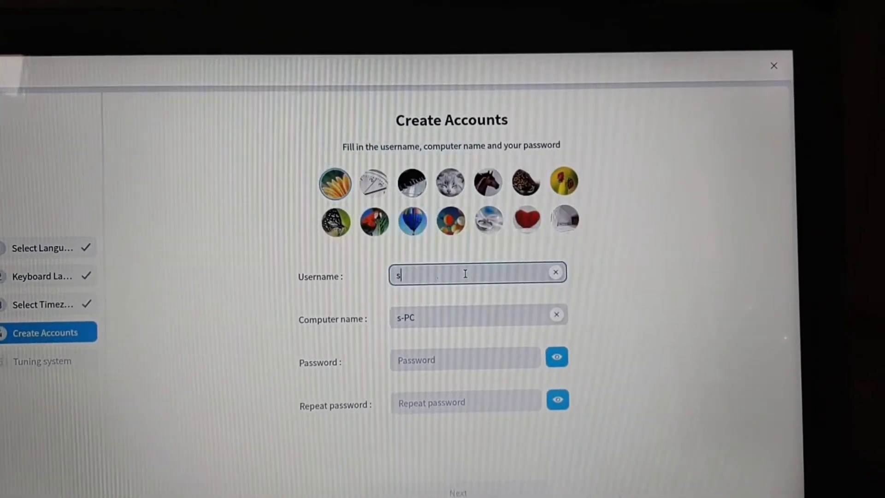
type("hak")
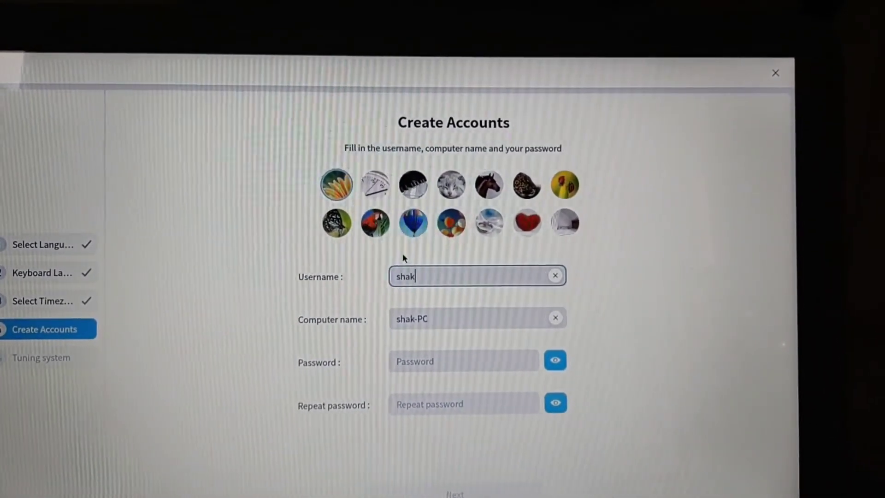
type("euptech")
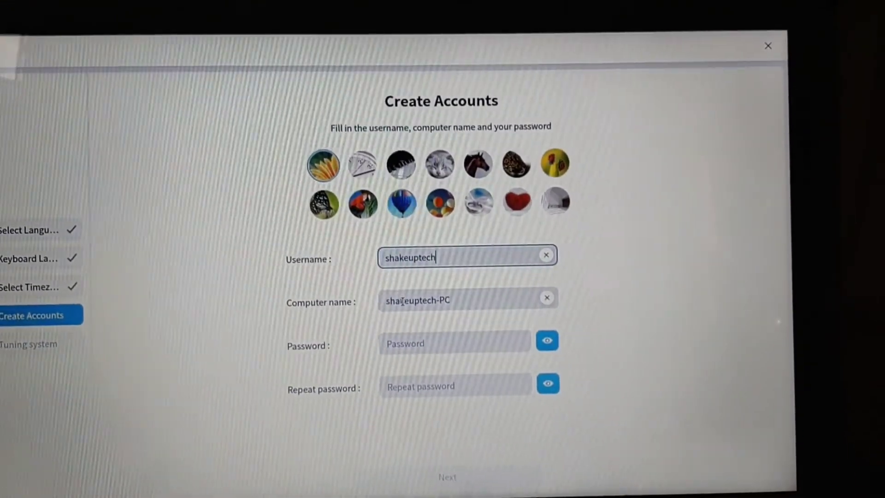
left_click(436, 331)
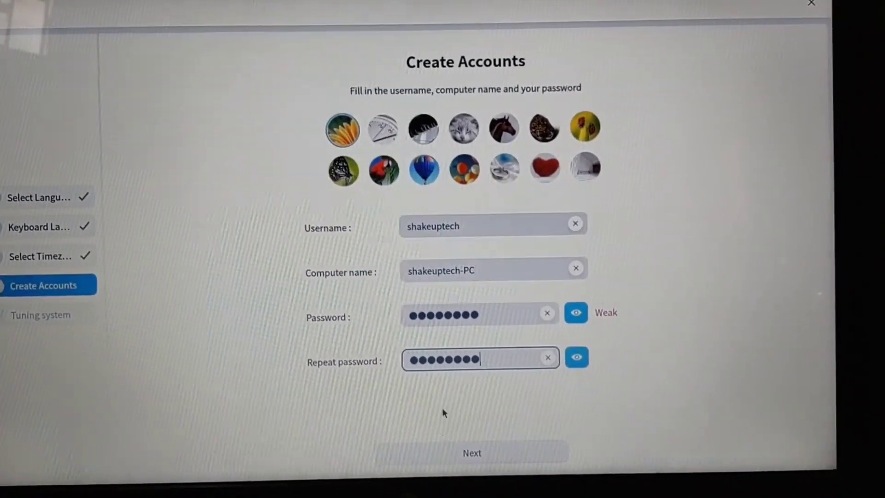
left_click(472, 453)
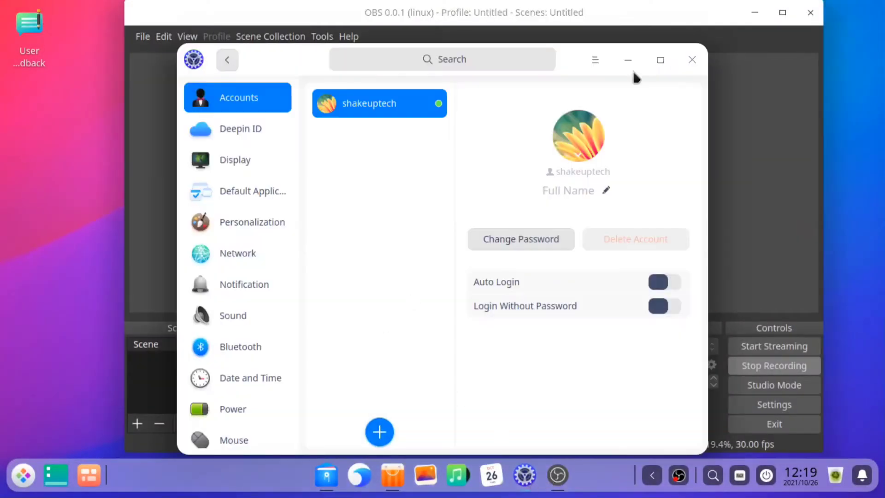
Maximize Control Center and browse Deepin ID and Display before landing on Personalization.
left_click(661, 59)
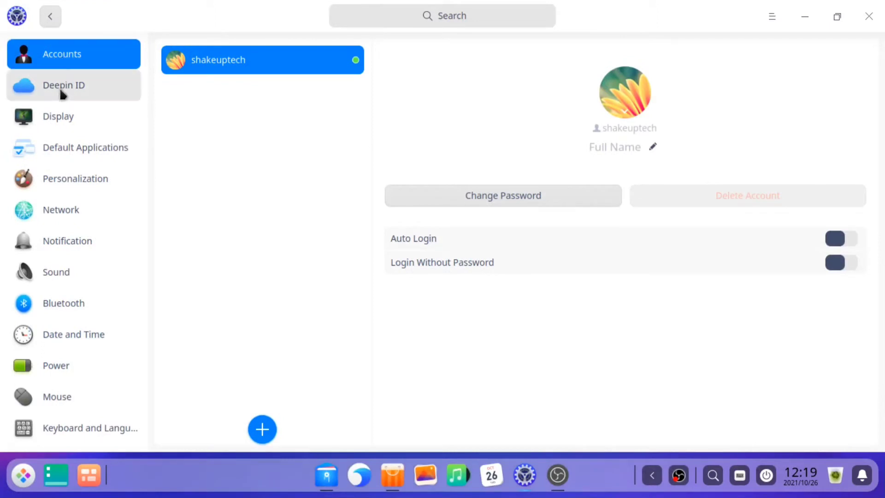
left_click(64, 85)
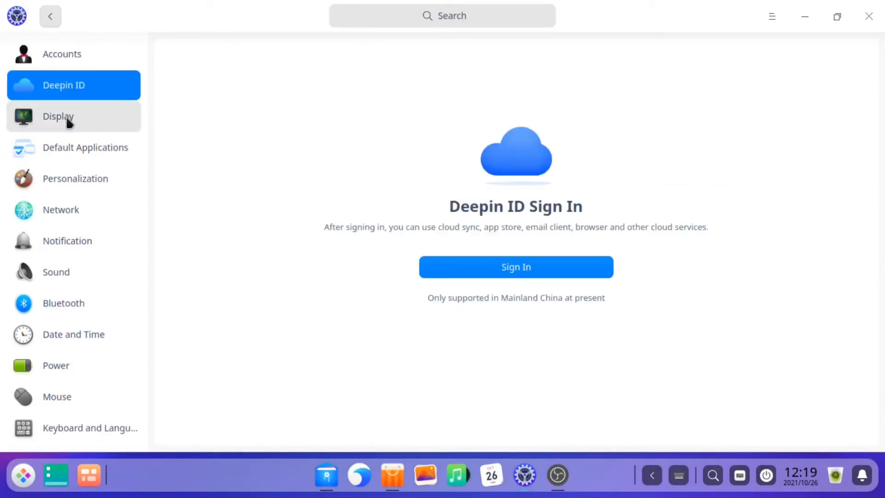
left_click(58, 116)
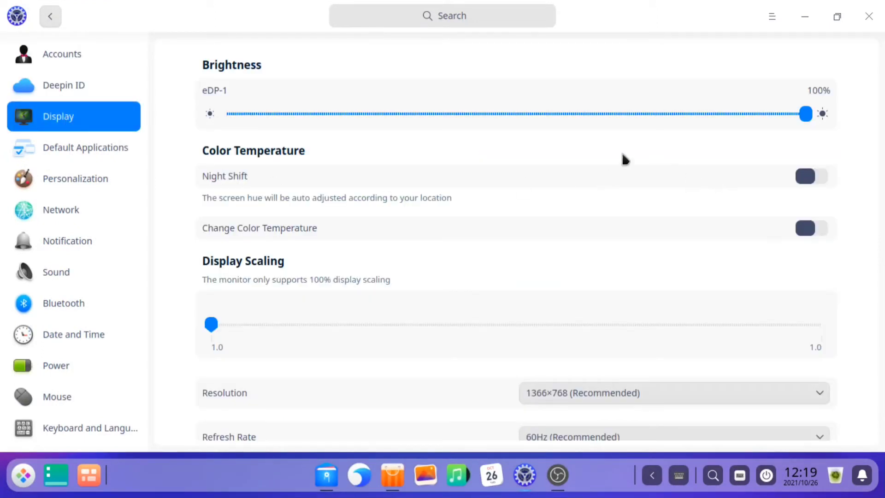
scroll("down", 3)
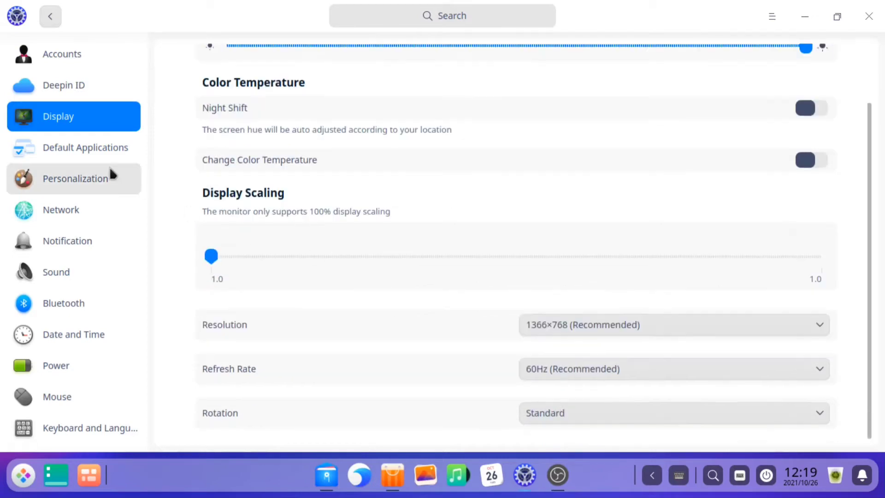
left_click(74, 178)
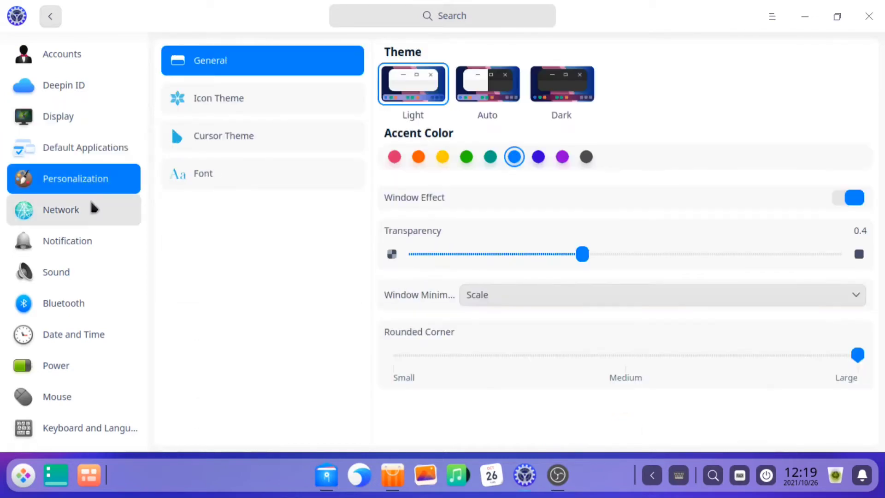
Switch the system to the Dark theme and bring up the desktop-wide search.
left_click(562, 83)
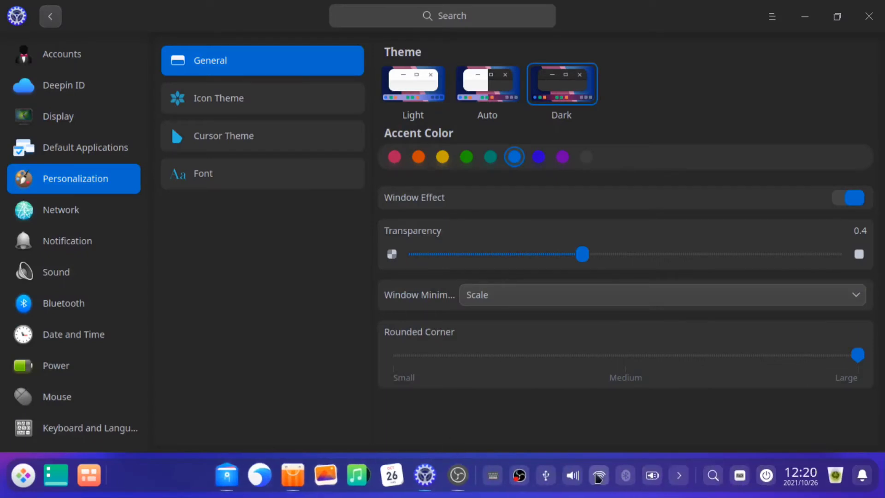
left_click(599, 475)
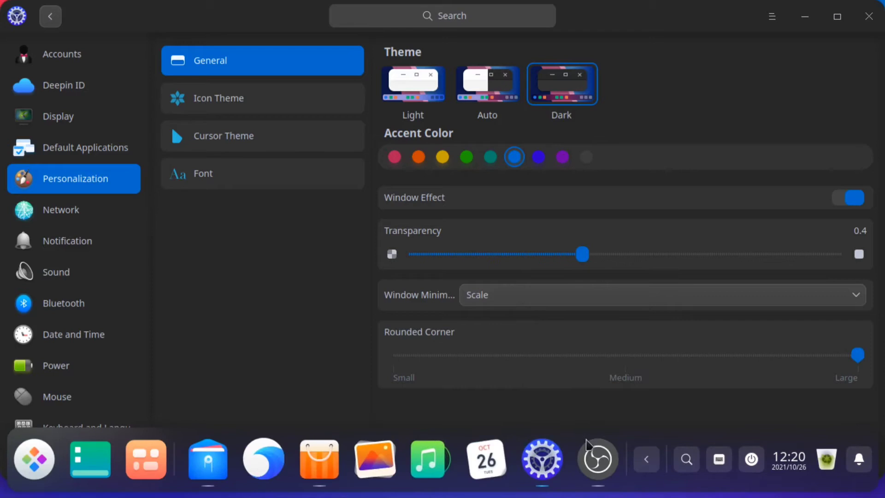
mouse_move(592, 442)
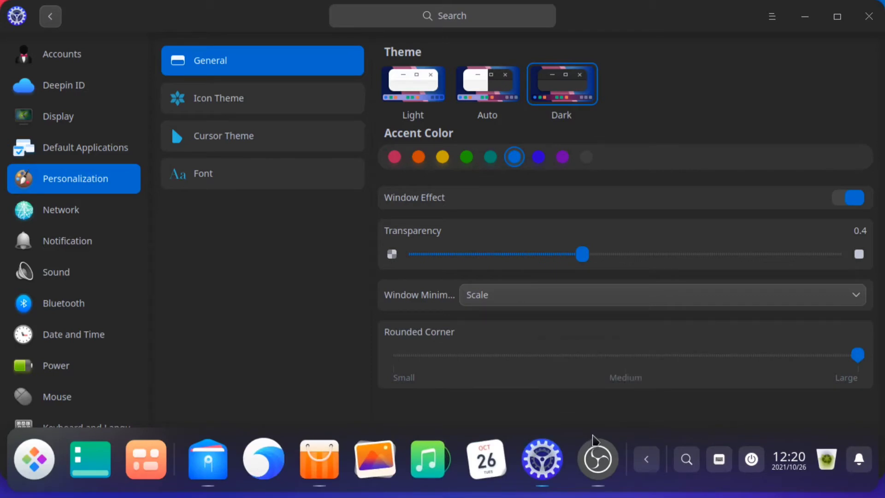
mouse_move(627, 439)
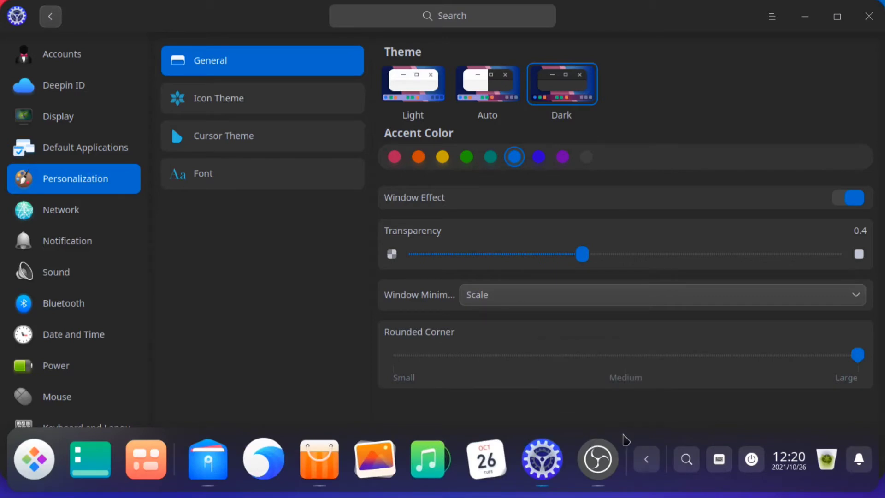
mouse_move(628, 429)
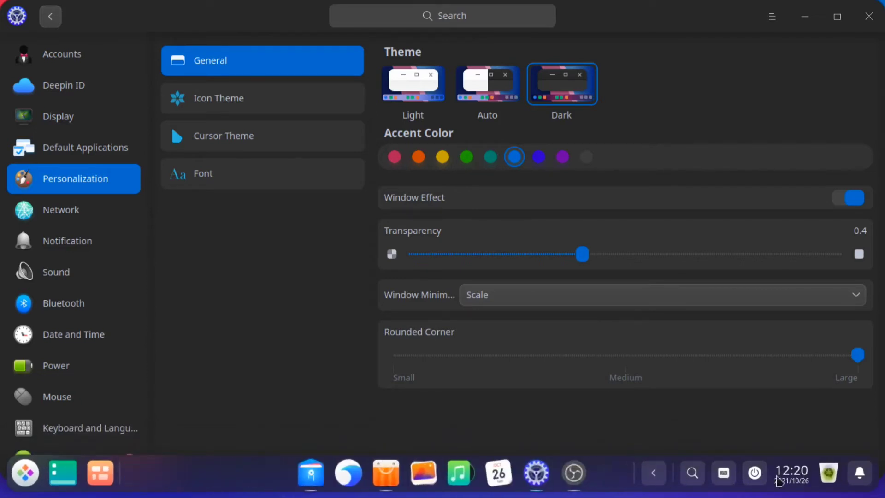
left_click(754, 473)
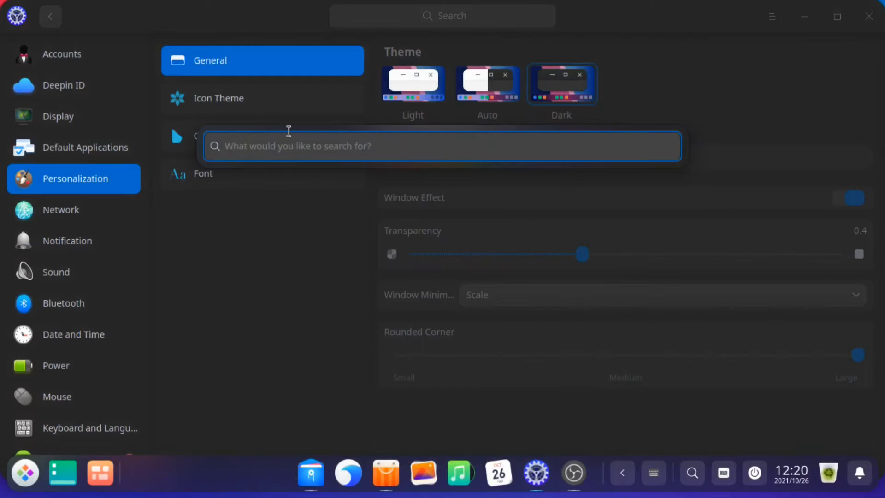
Try searching 'vide' in desktop search, then bring up the Onboard on-screen keyboard.
type("o")
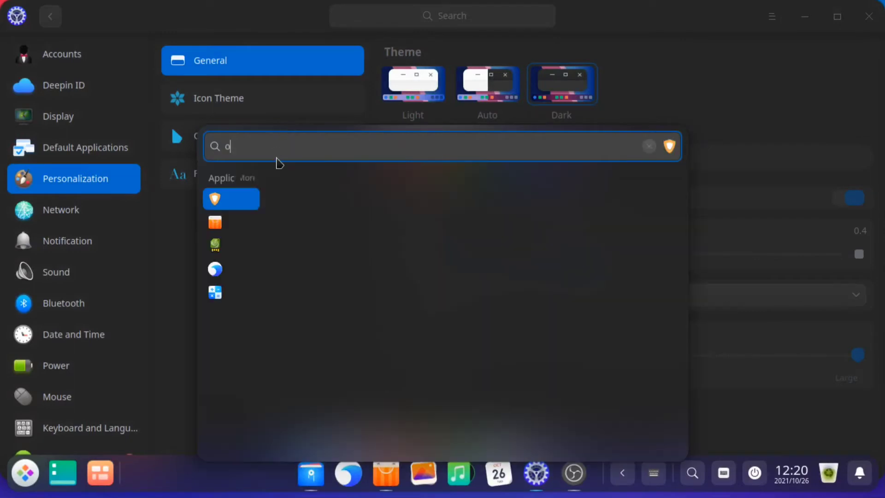
left_click(648, 146)
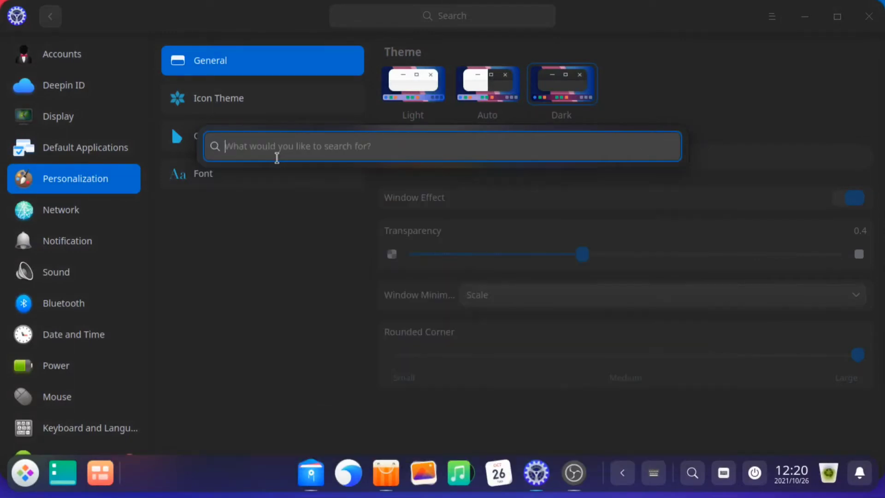
type("vide")
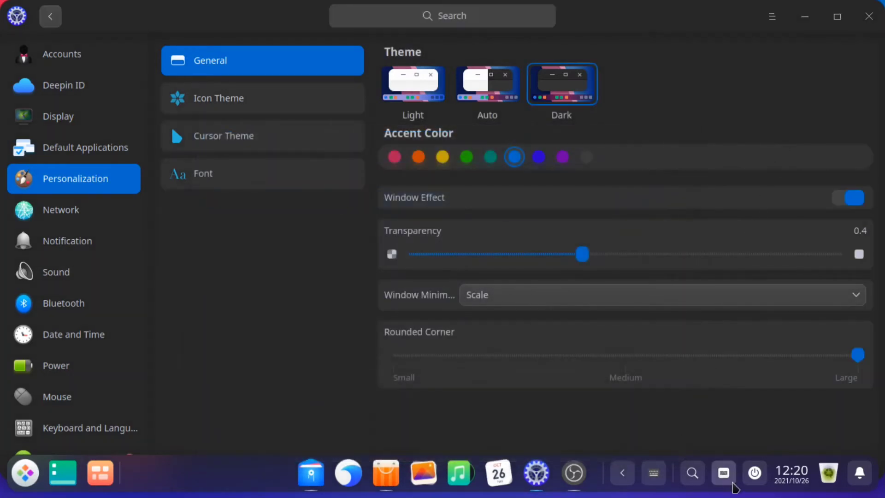
mouse_move(723, 473)
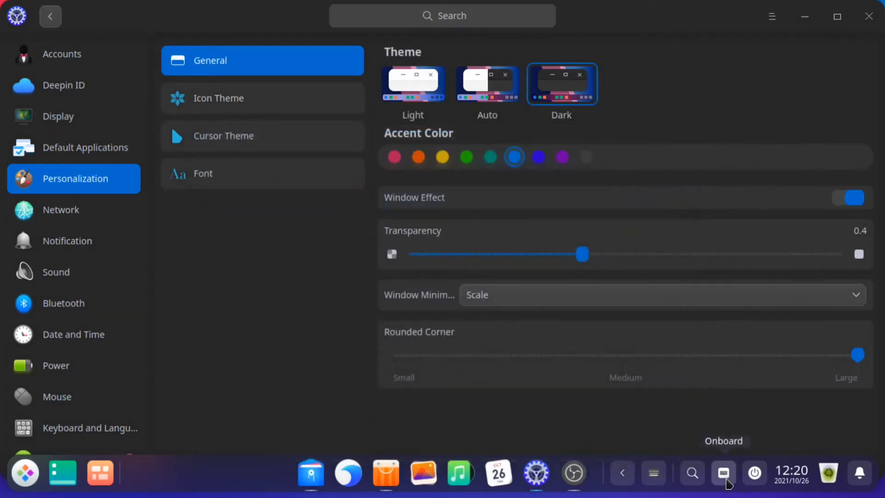
left_click(723, 473)
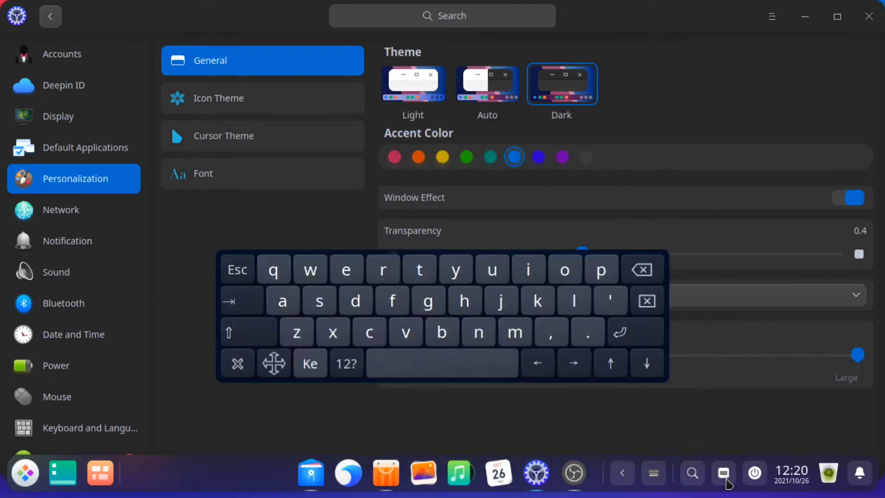
mouse_move(737, 474)
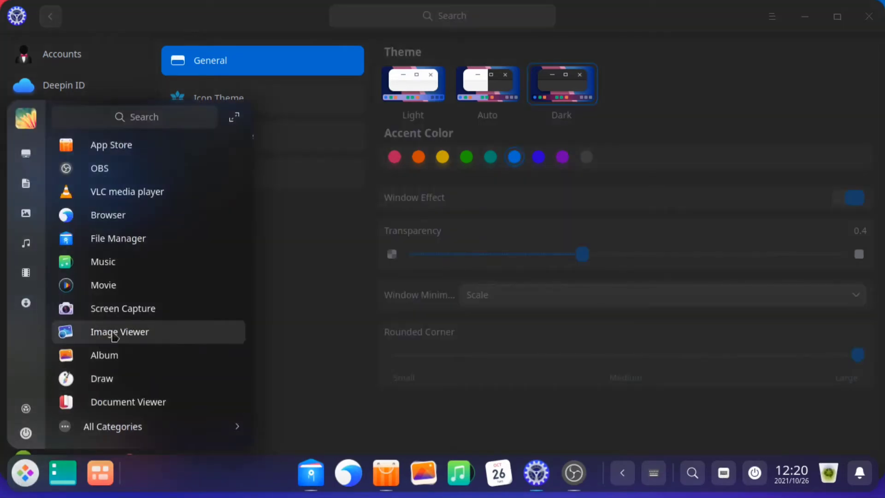
mouse_move(202, 432)
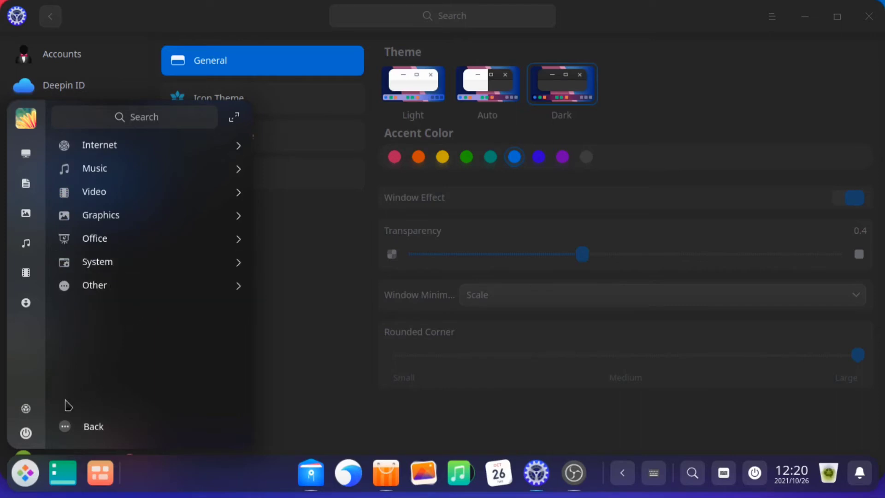
mouse_move(26, 409)
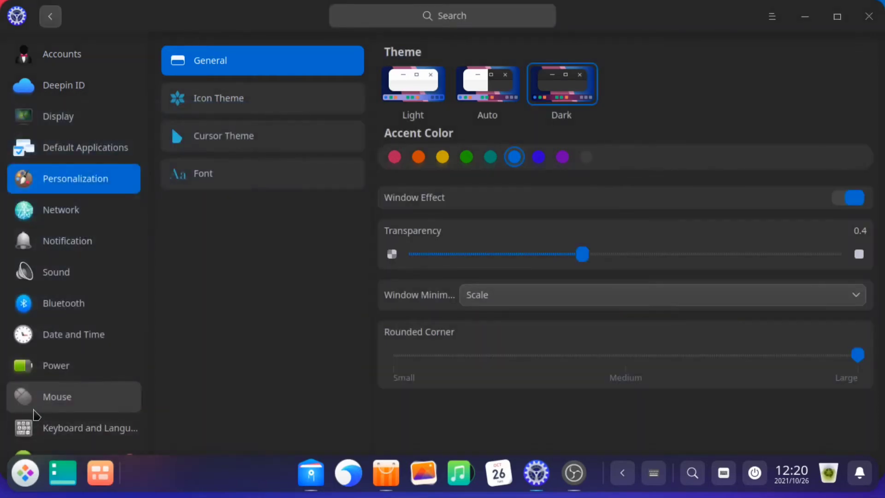
mouse_move(285, 364)
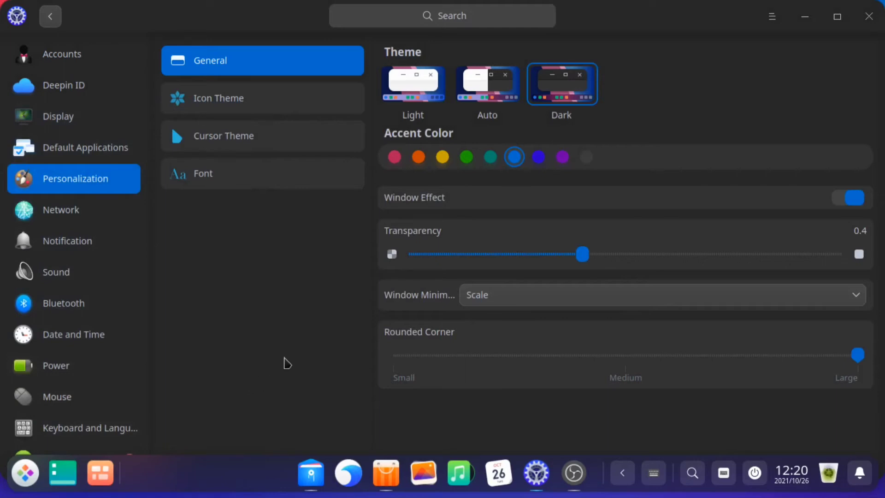
Peek at the Notification Center, dismiss it, and switch the system theme to Light.
left_click(862, 473)
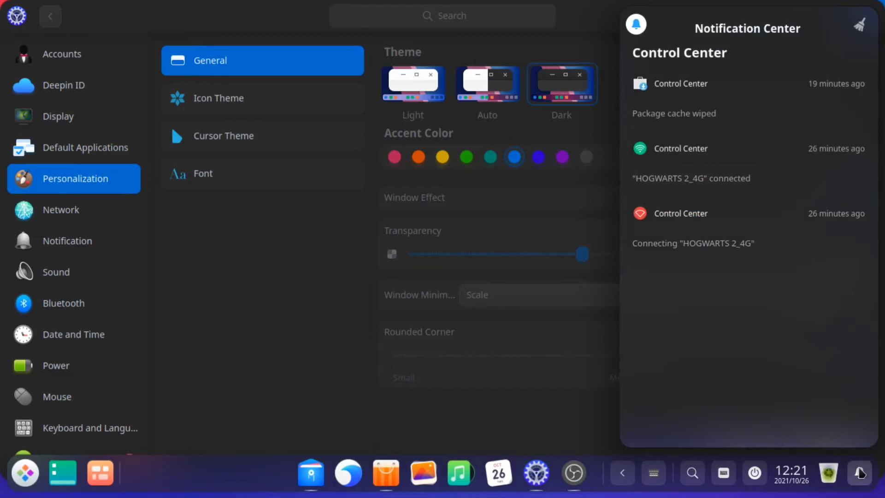
left_click(860, 473)
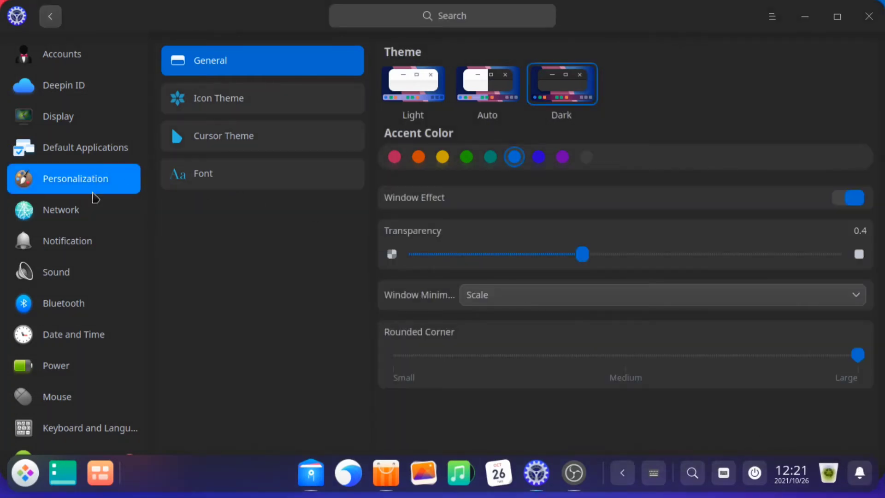
mouse_move(420, 99)
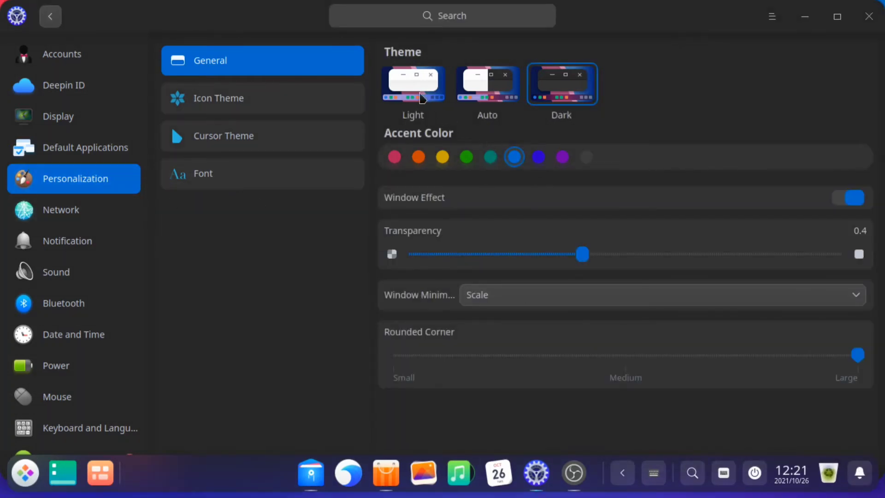
left_click(262, 98)
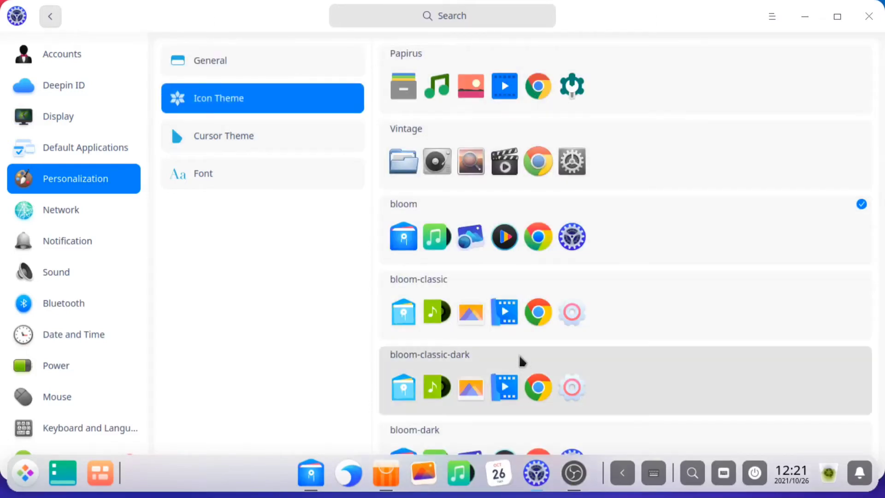
mouse_move(223, 135)
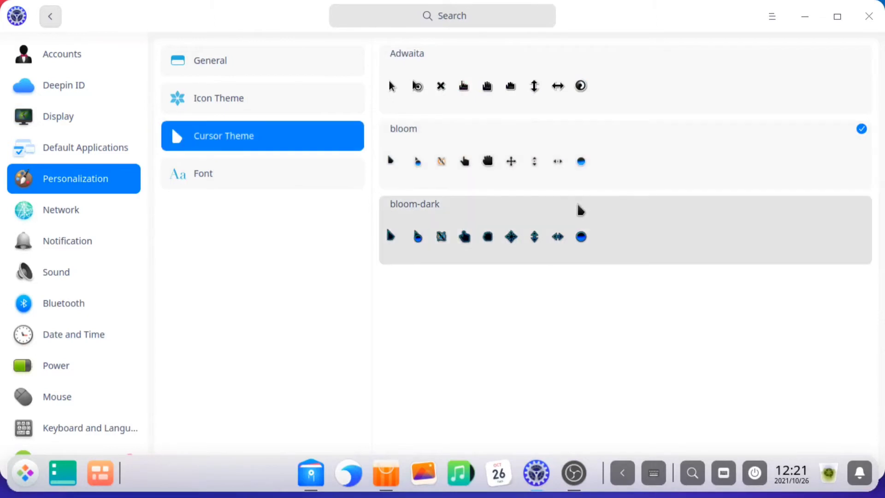
mouse_move(474, 101)
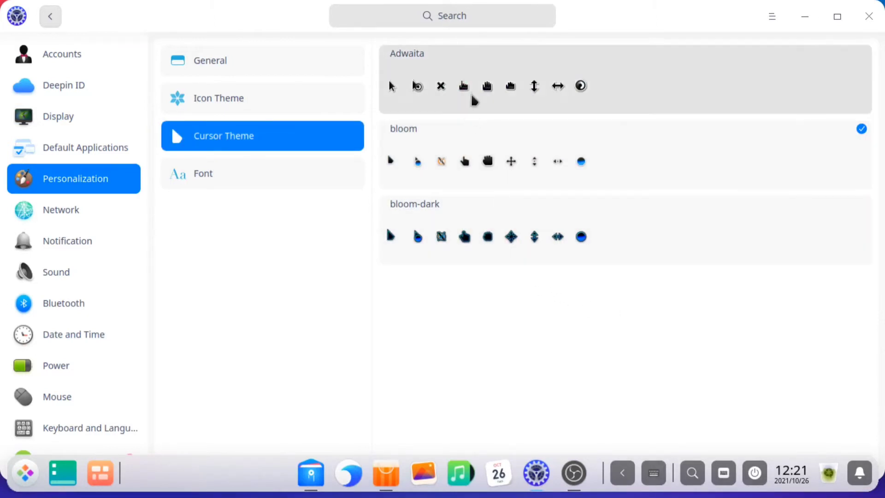
View the Font settings, then move to the Network page.
left_click(261, 173)
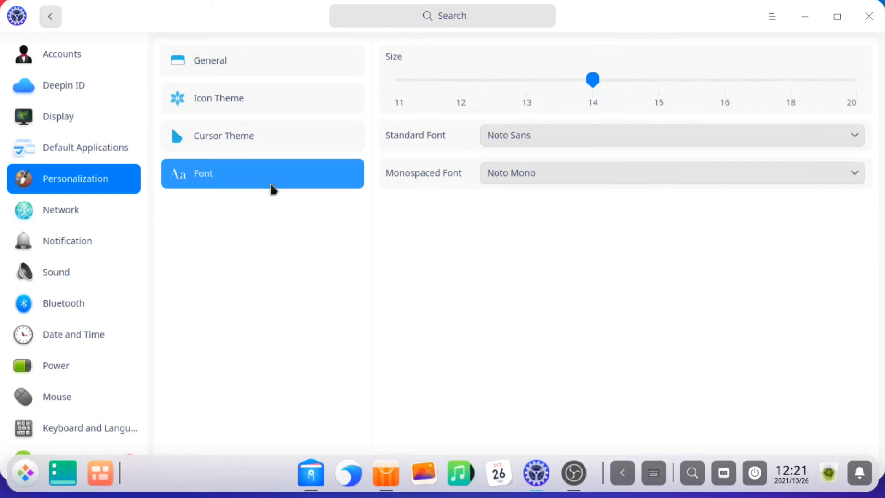
left_click(61, 209)
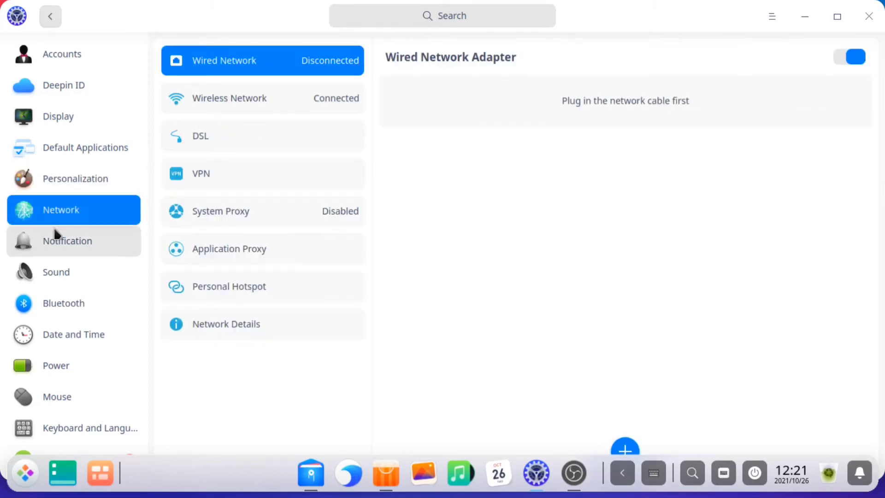
Review wireless networks, proxy and connected network details, then visit Bluetooth and Date and Time.
left_click(229, 98)
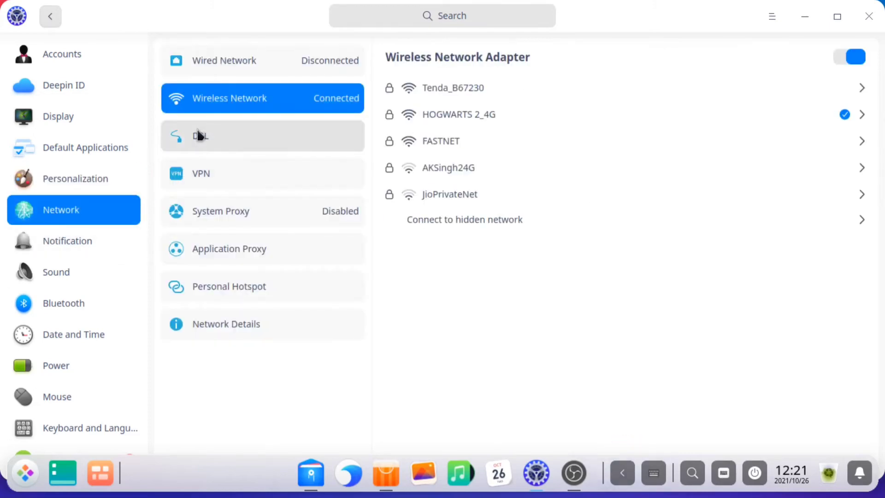
left_click(221, 210)
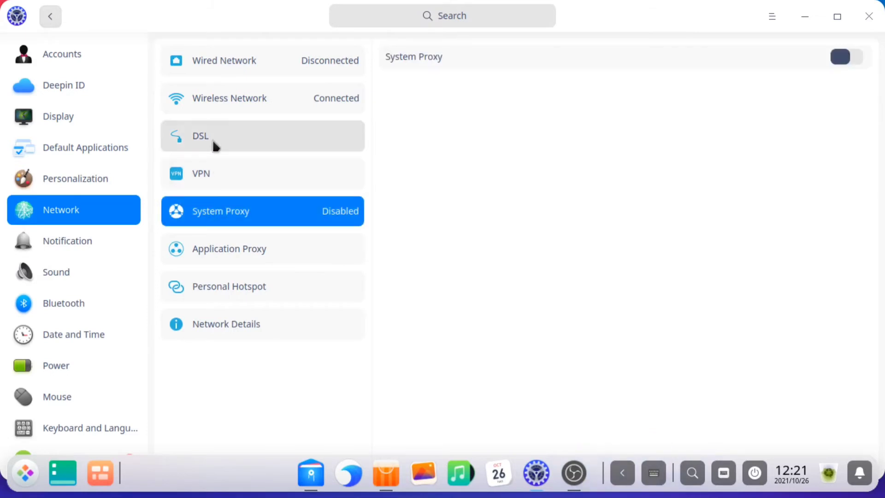
left_click(229, 98)
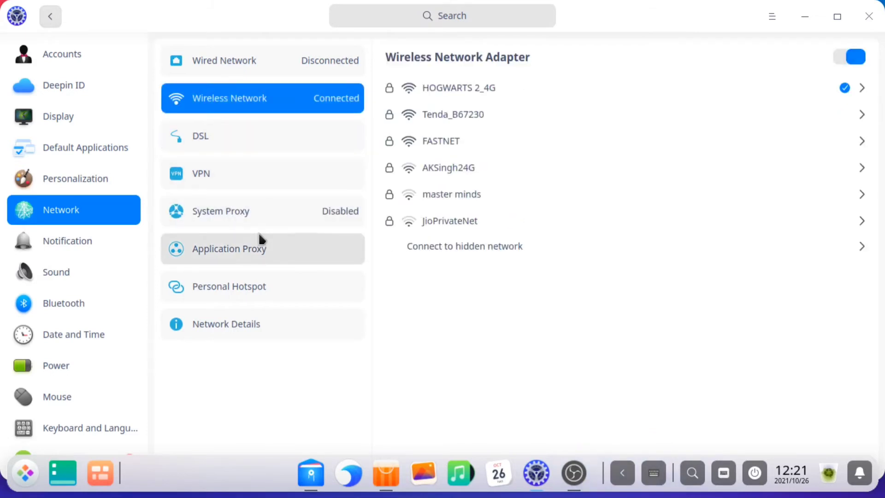
left_click(226, 324)
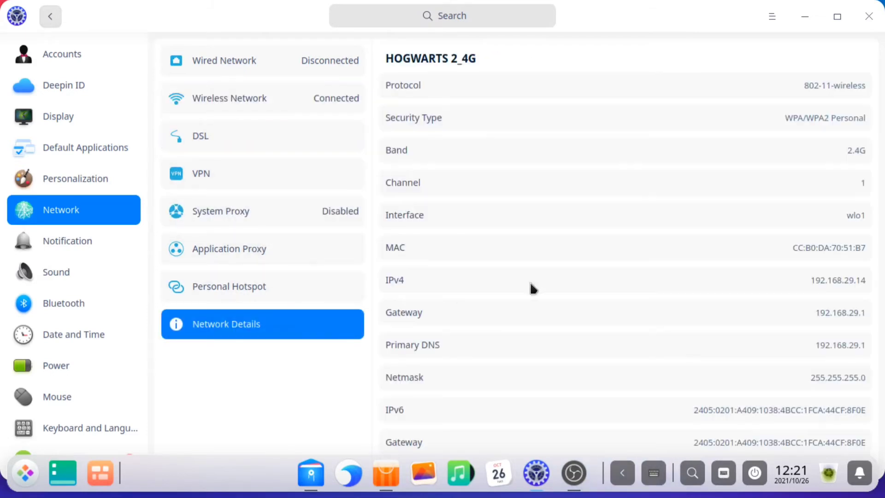
mouse_move(600, 286)
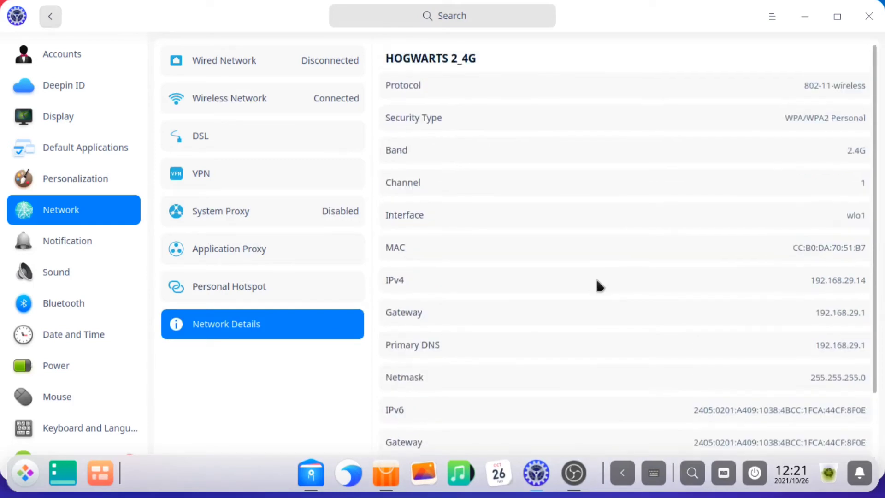
left_click(63, 303)
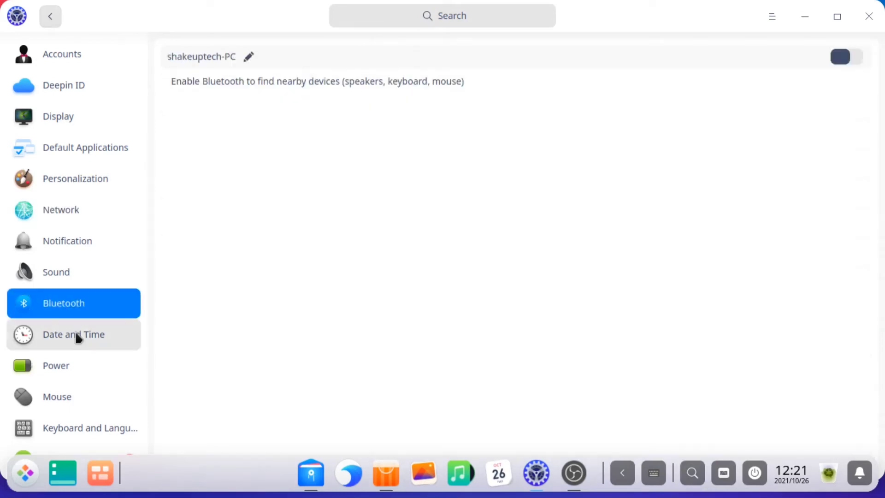
left_click(56, 365)
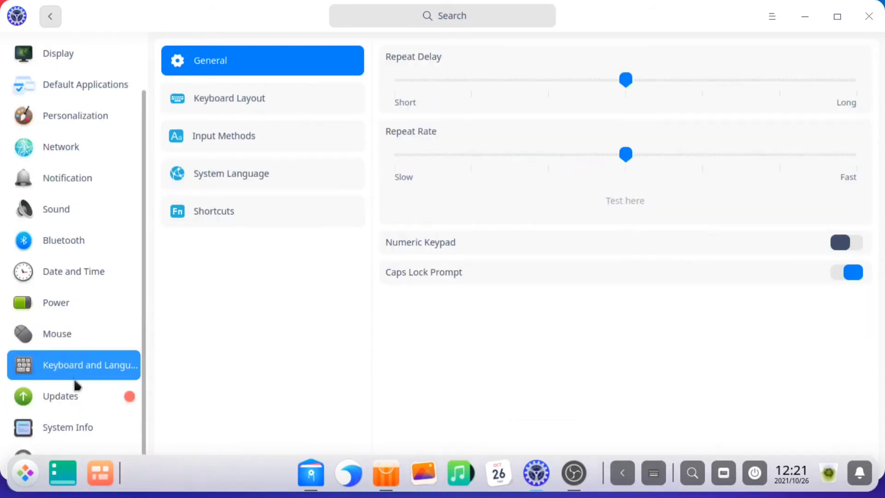
Check for system updates and view the System Info page.
left_click(60, 395)
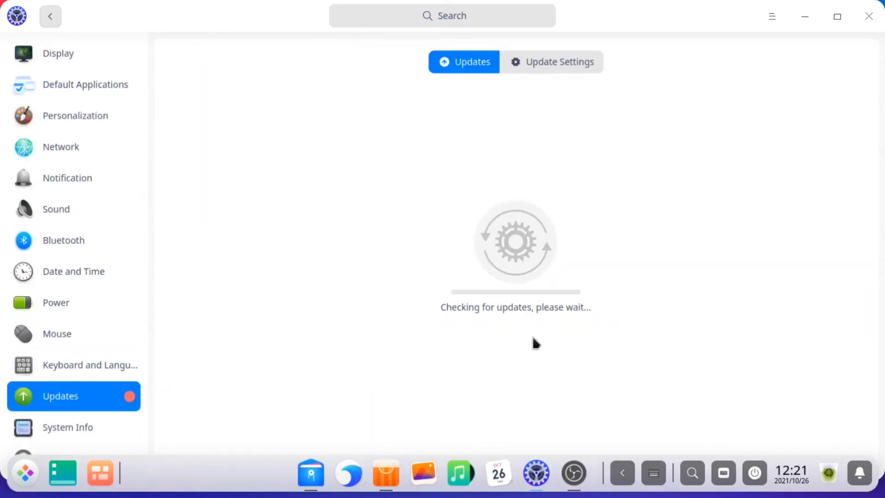
mouse_move(68, 427)
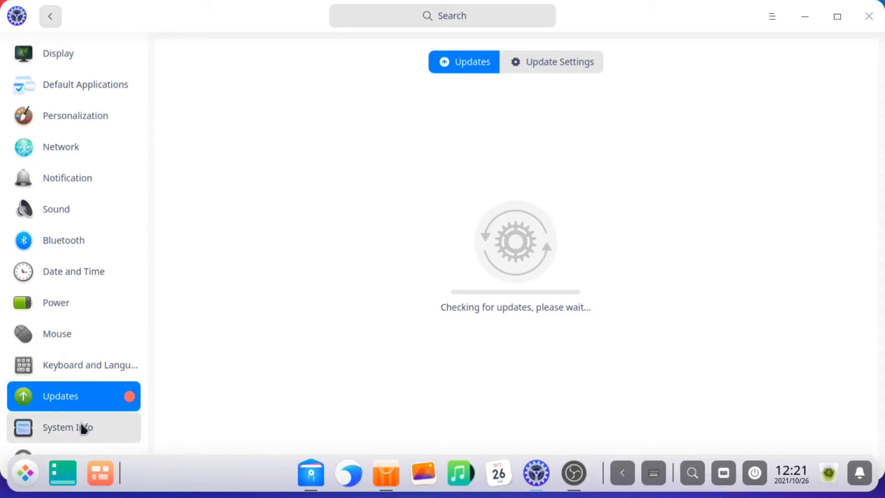
left_click(68, 426)
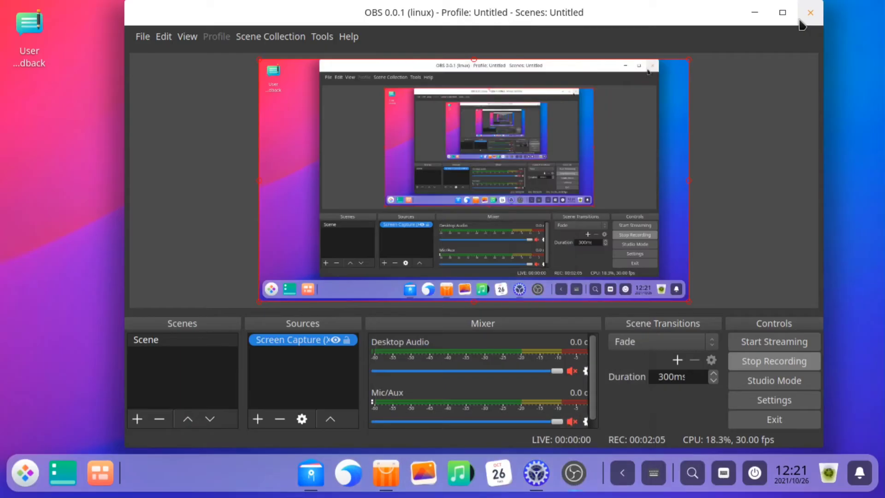
left_click(810, 12)
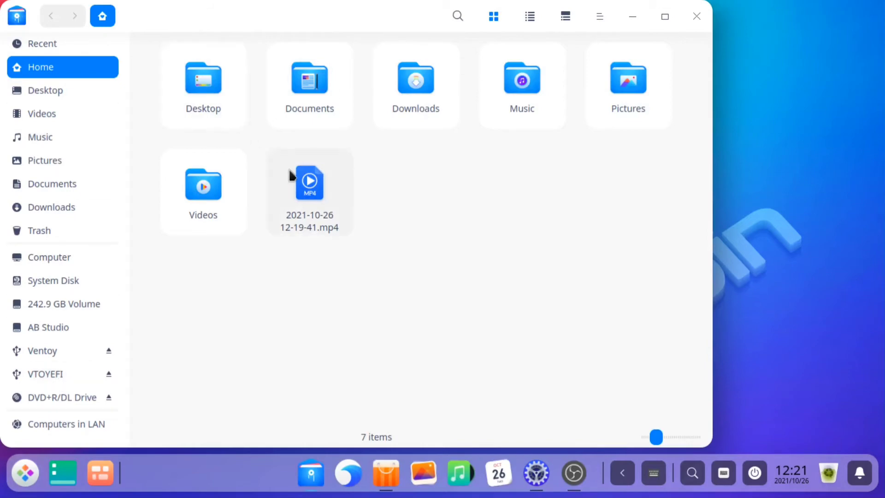
right_click(310, 182)
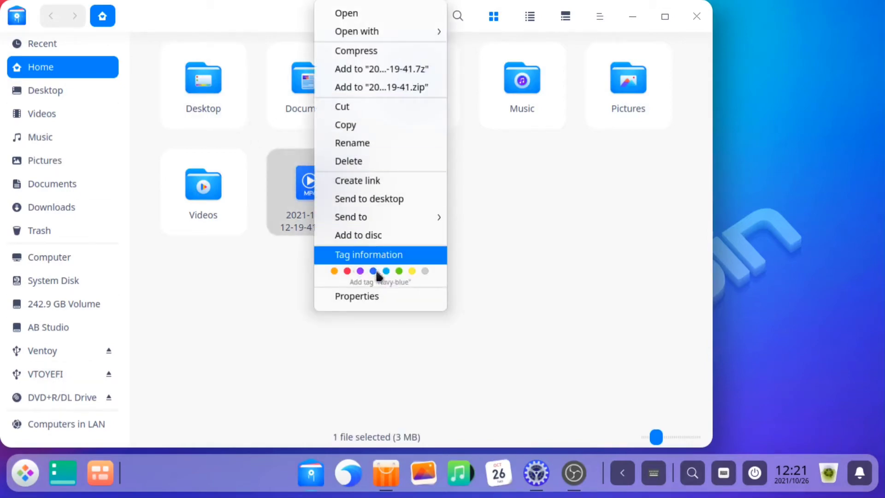
mouse_move(334, 271)
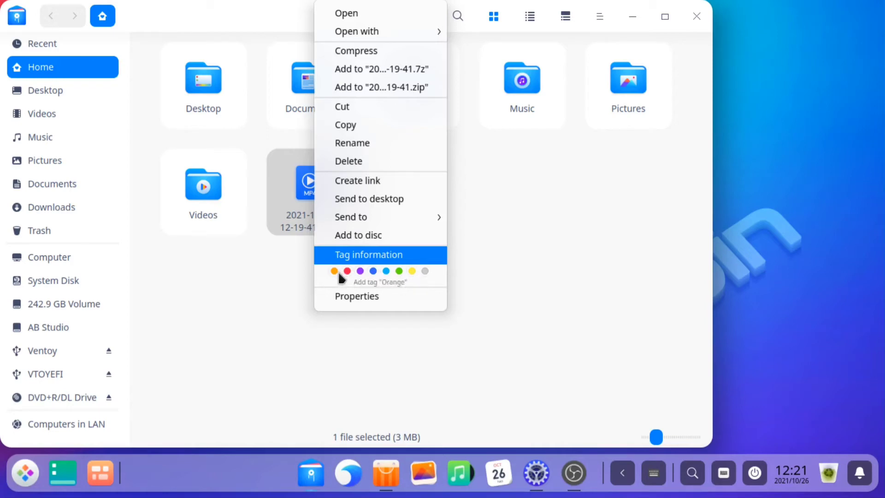
left_click(333, 271)
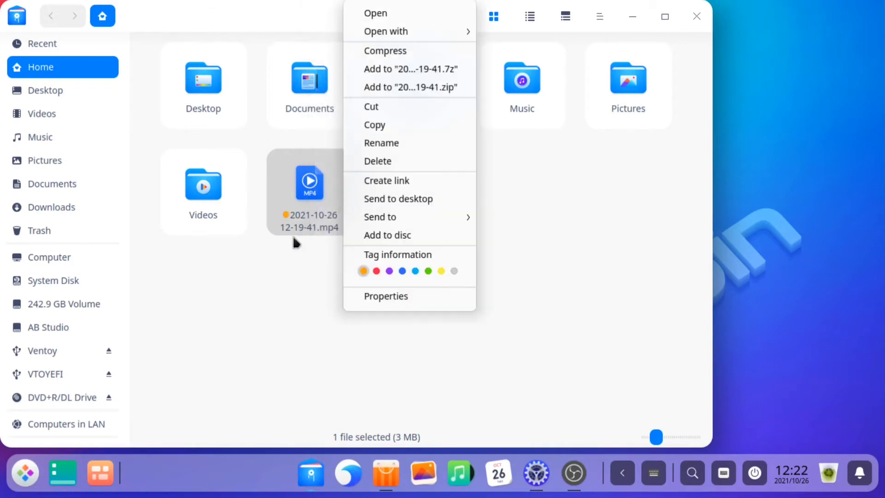
mouse_move(335, 302)
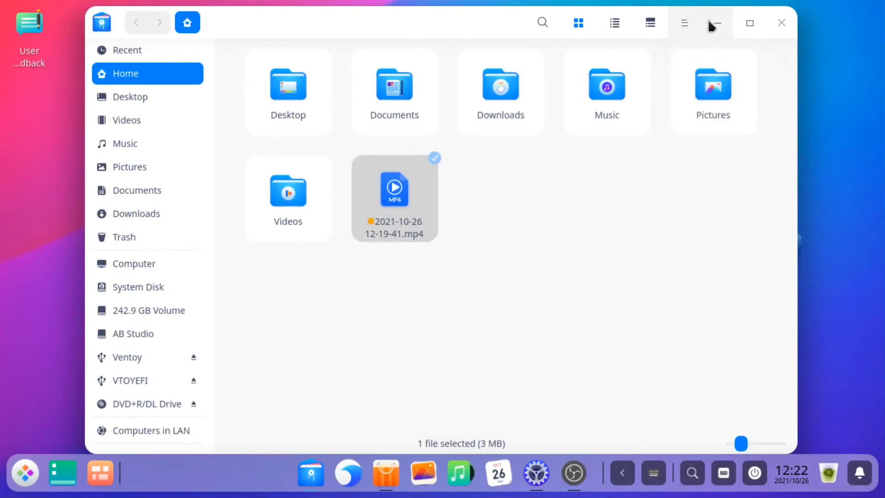
Hide all windows to the desktop, then show the Multitasking View overview of open windows.
left_click(62, 473)
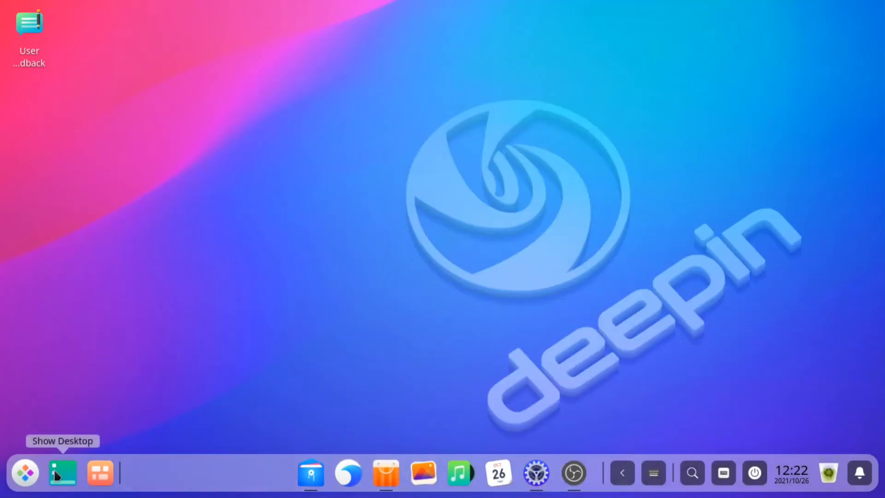
mouse_move(100, 473)
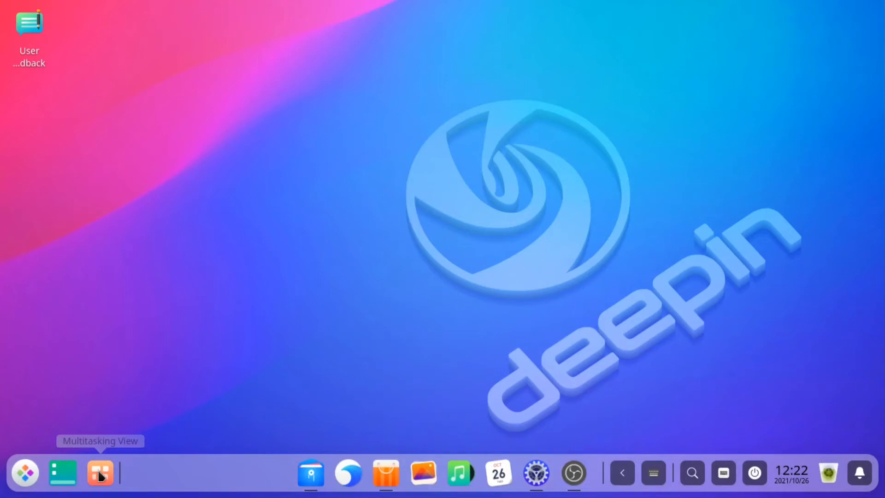
mouse_move(160, 474)
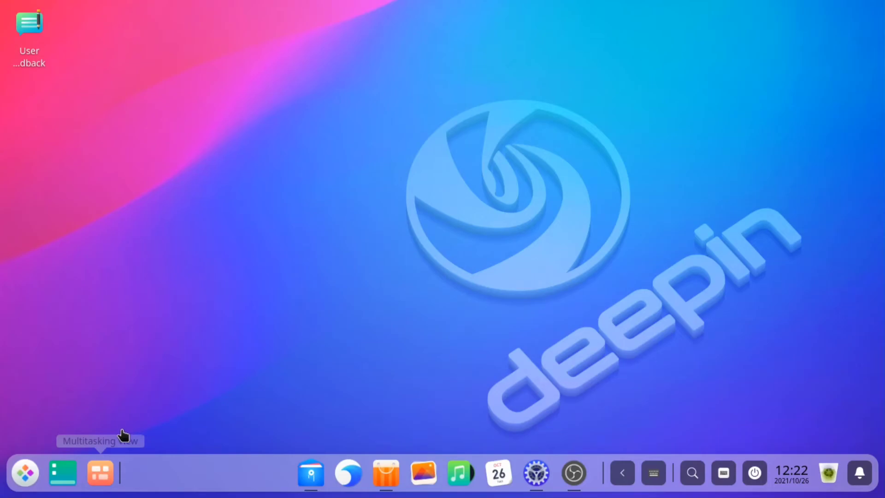
left_click(100, 472)
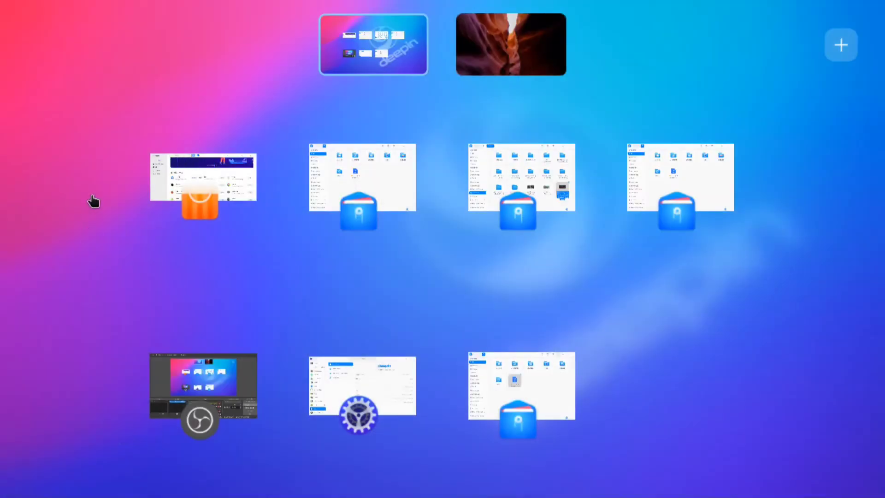
mouse_move(504, 46)
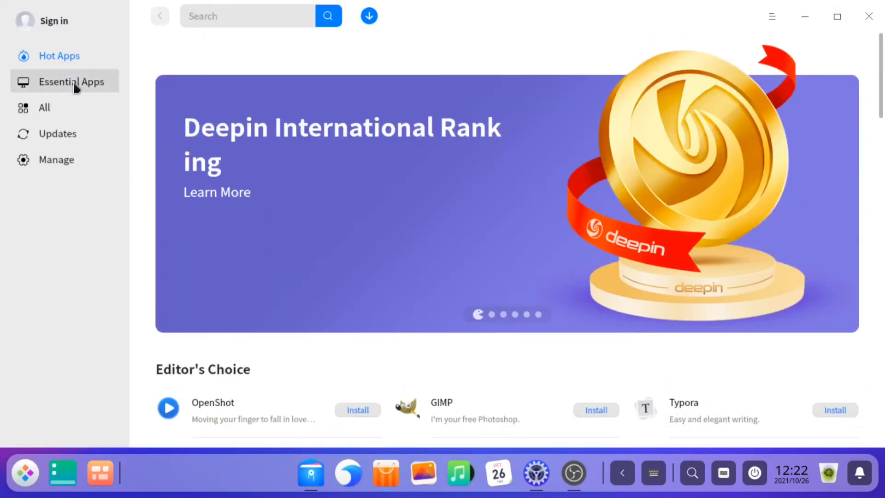
left_click(71, 81)
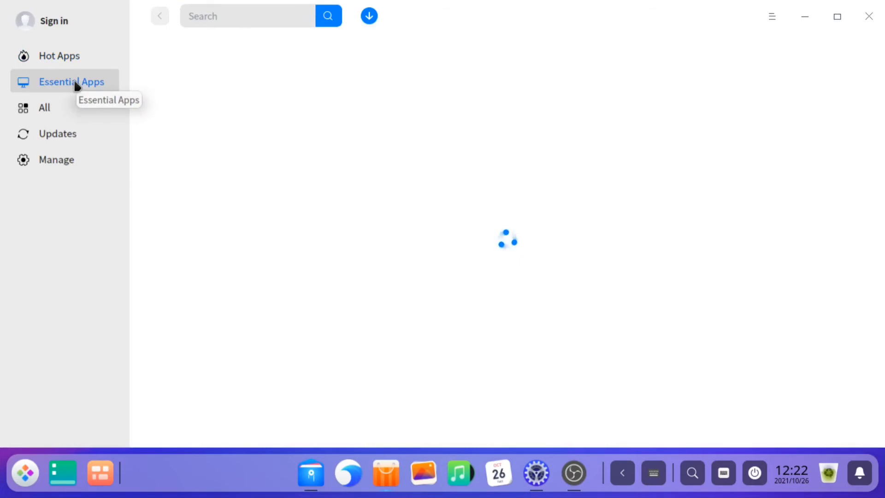
left_click(72, 82)
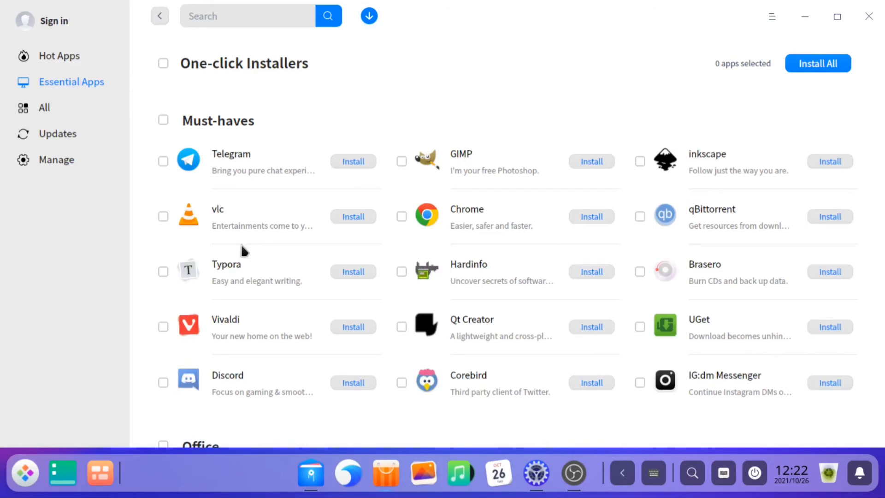
scroll("down", 3)
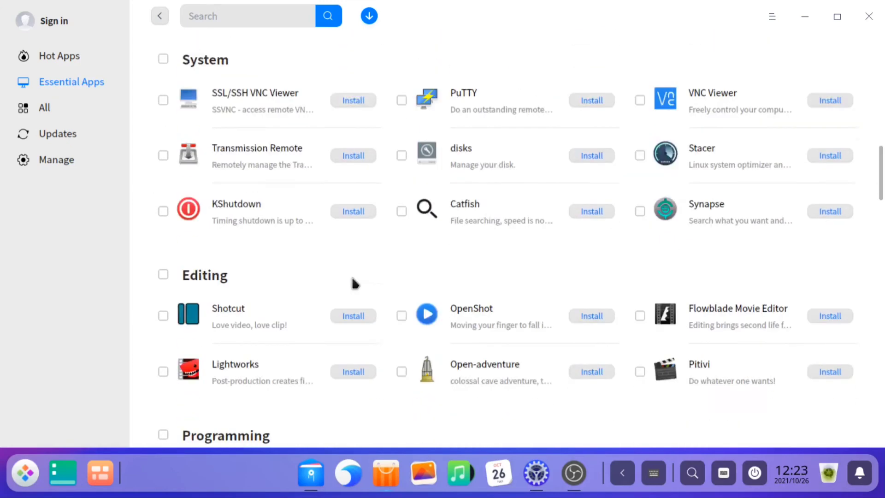
scroll("down", 3)
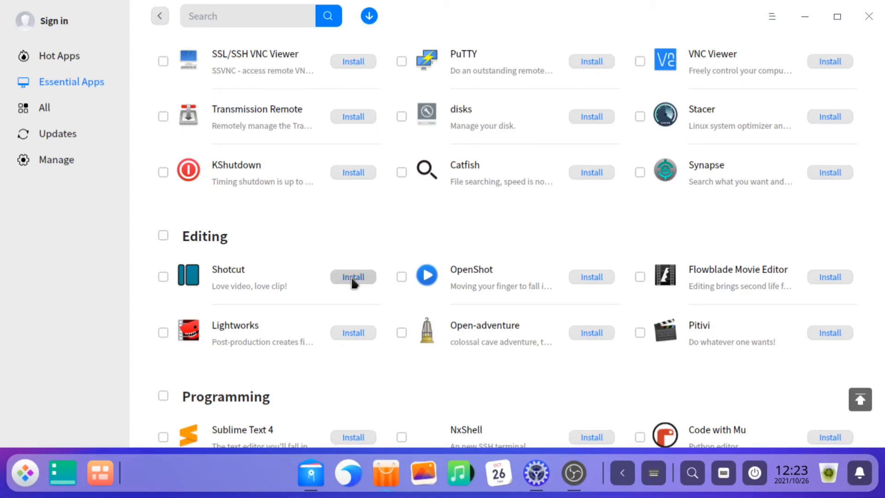
scroll("down", 3)
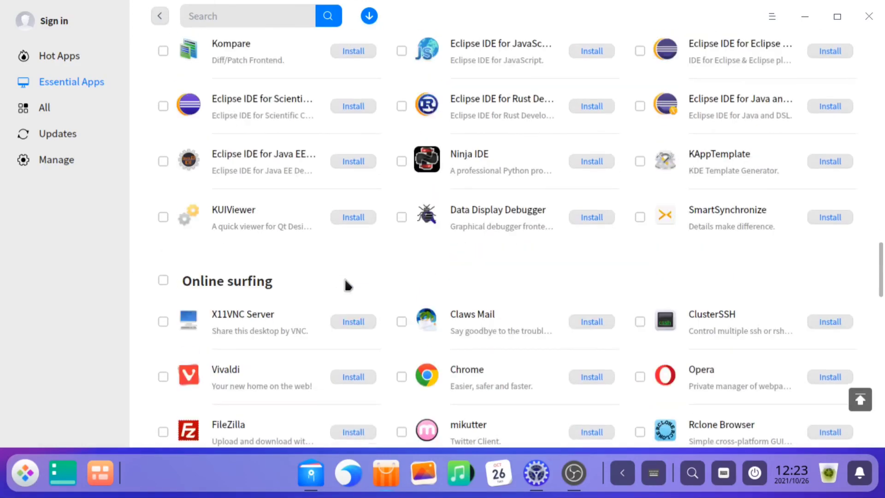
scroll("down", 3)
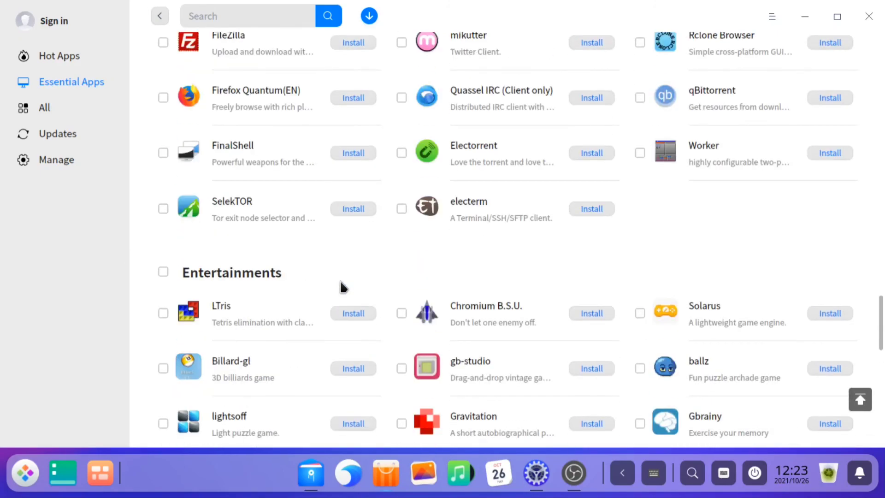
scroll("down", 3)
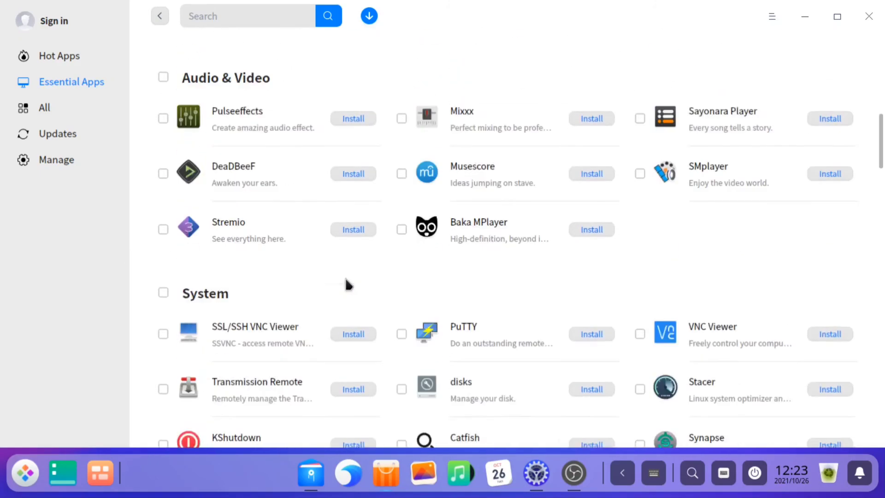
left_click(59, 55)
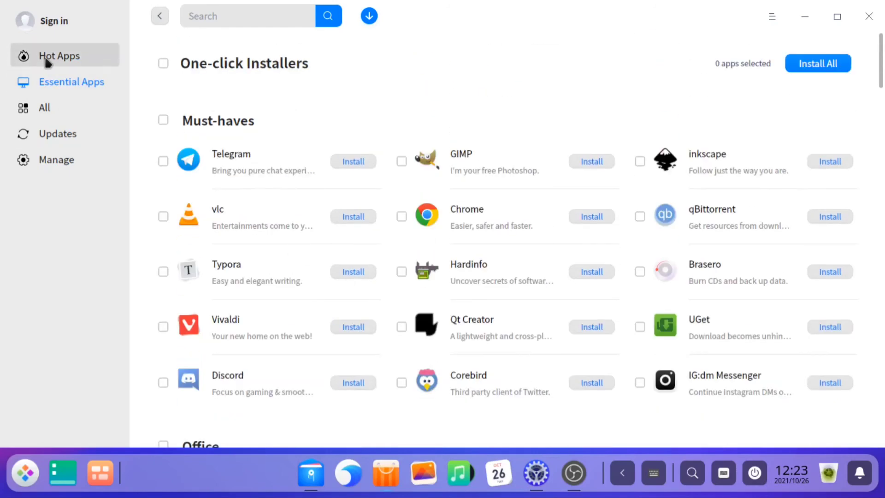
left_click(43, 107)
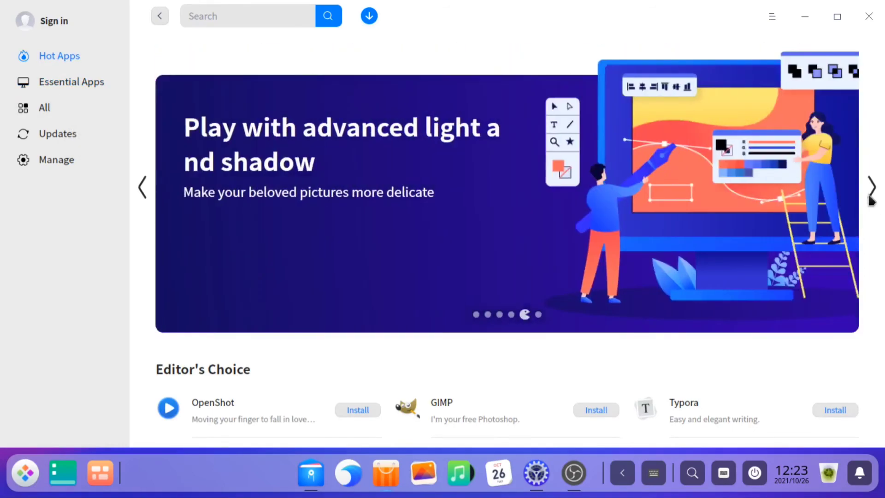
Check the Updates page (all apps up to date), then close the App Store.
left_click(57, 134)
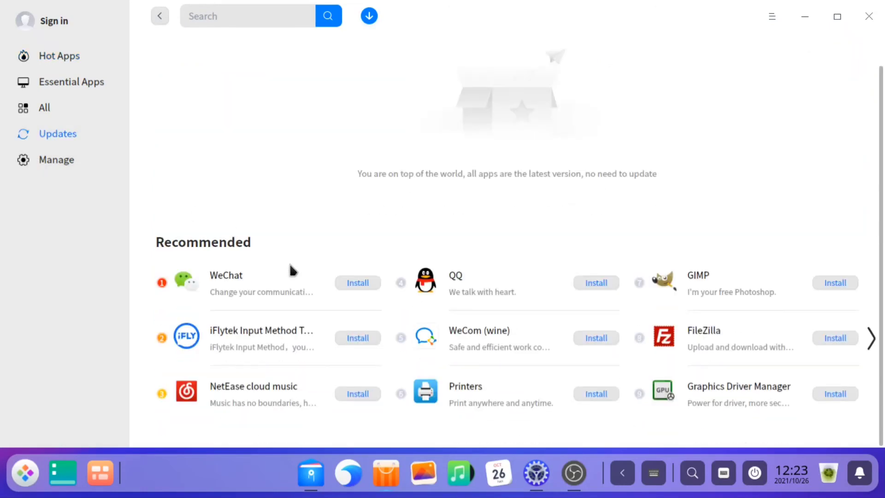
mouse_move(492, 349)
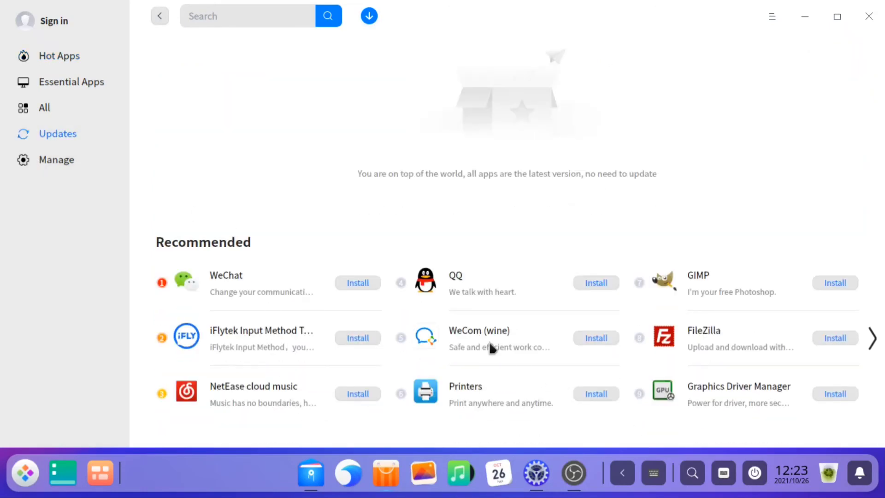
scroll("down", 3)
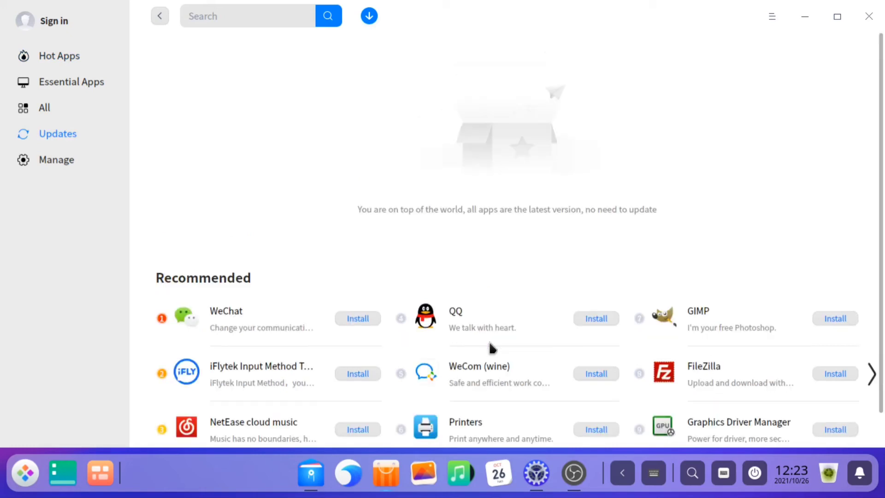
mouse_move(141, 51)
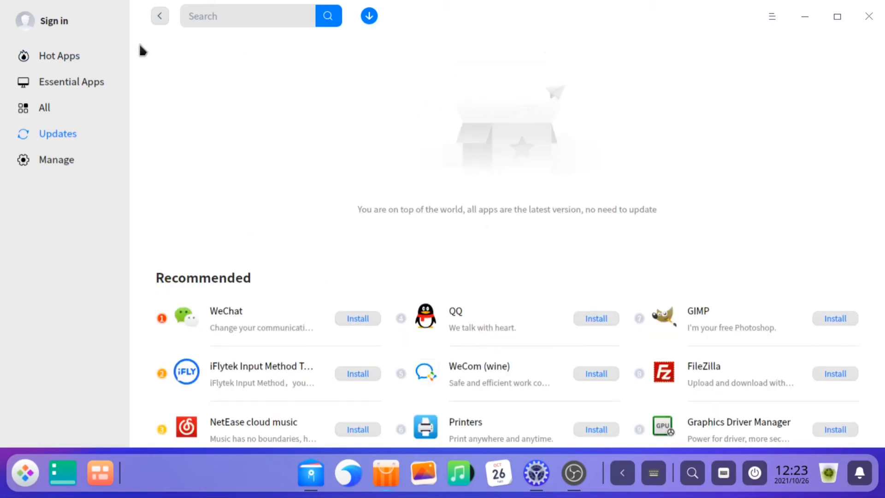
left_click(772, 16)
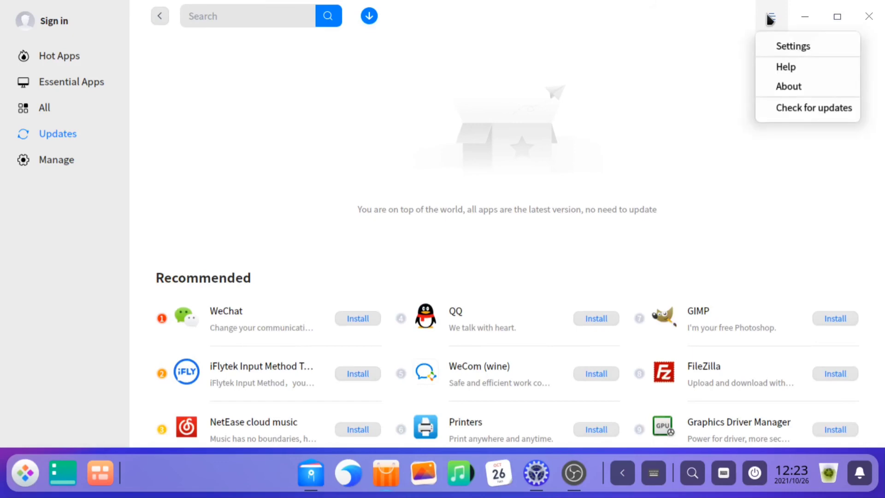
left_click(793, 46)
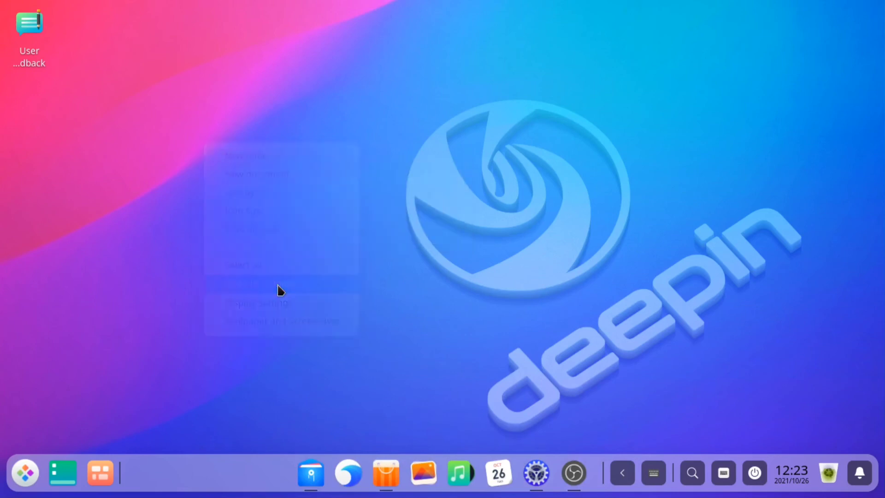
From the desktop menu's Wallpaper and Screensaver panel, set the canyon photo as wallpaper.
left_click(260, 283)
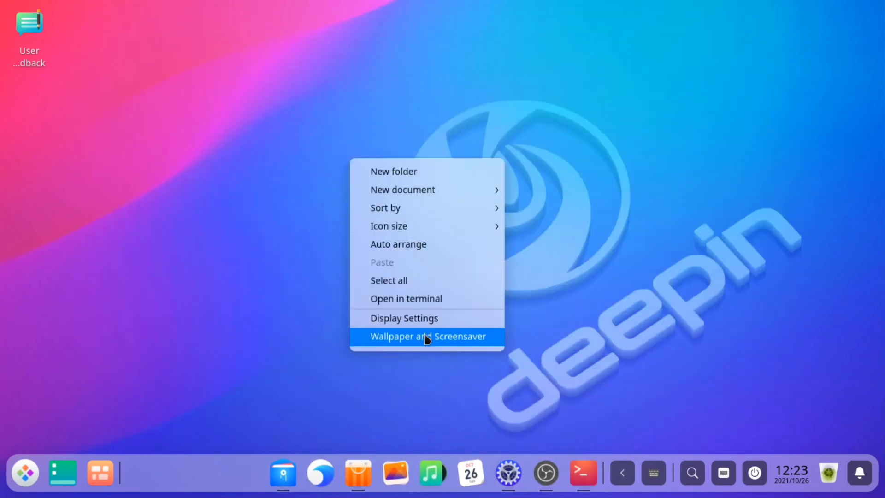
left_click(427, 337)
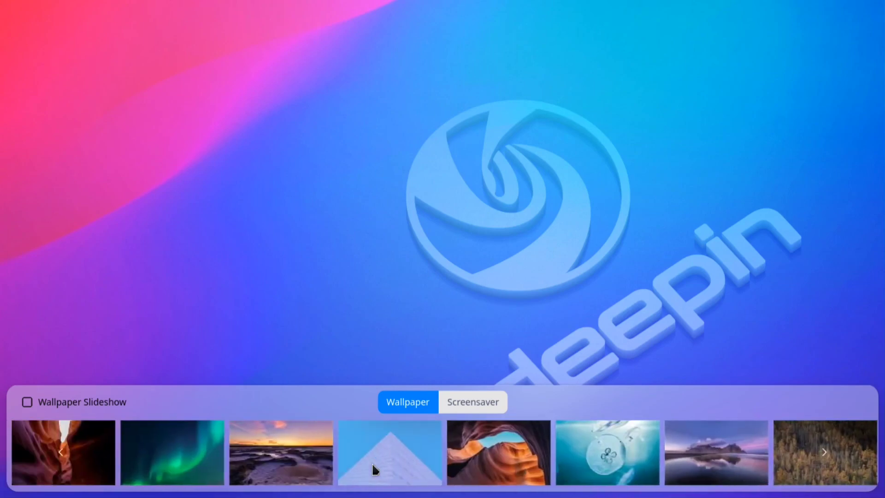
left_click(389, 452)
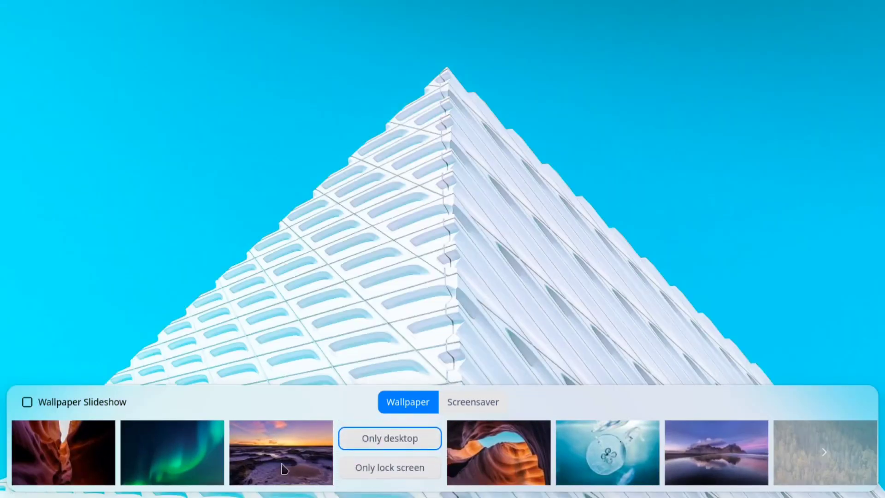
left_click(63, 452)
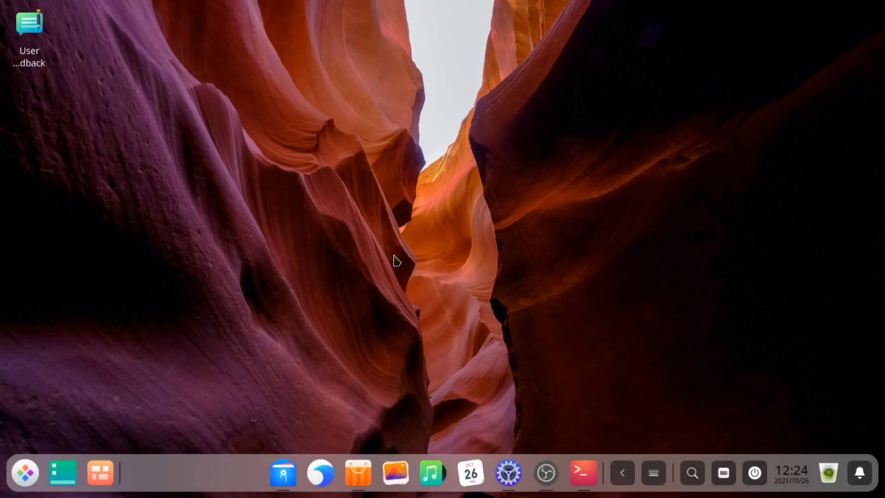
mouse_move(380, 364)
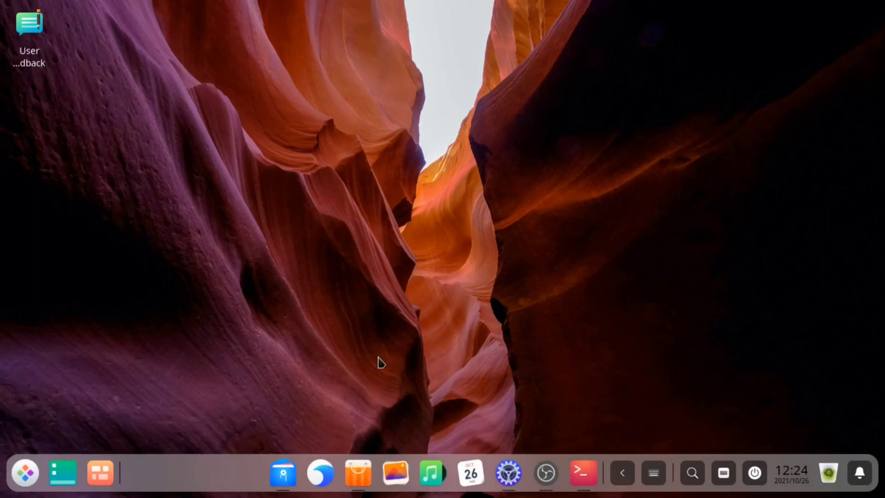
mouse_move(395, 473)
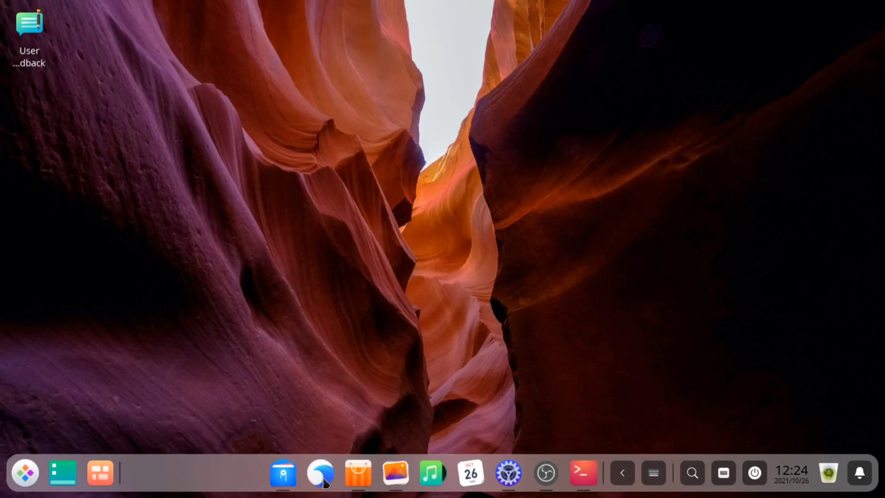
left_click(320, 473)
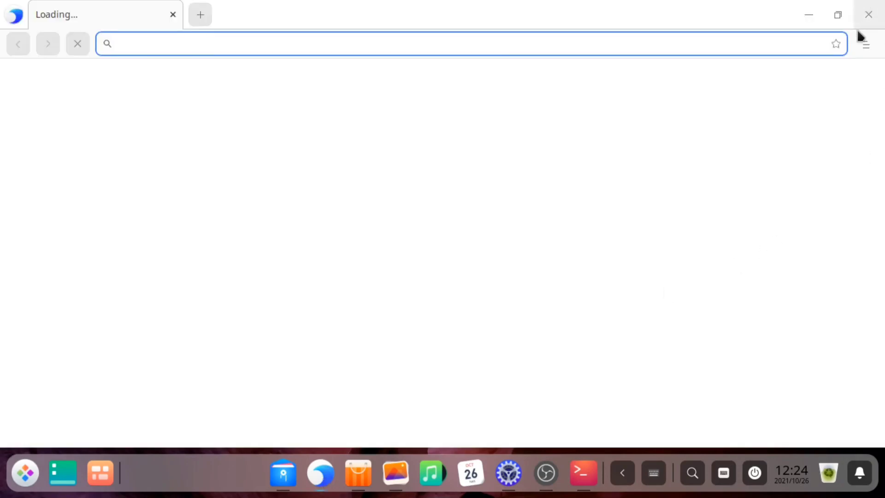
left_click(865, 43)
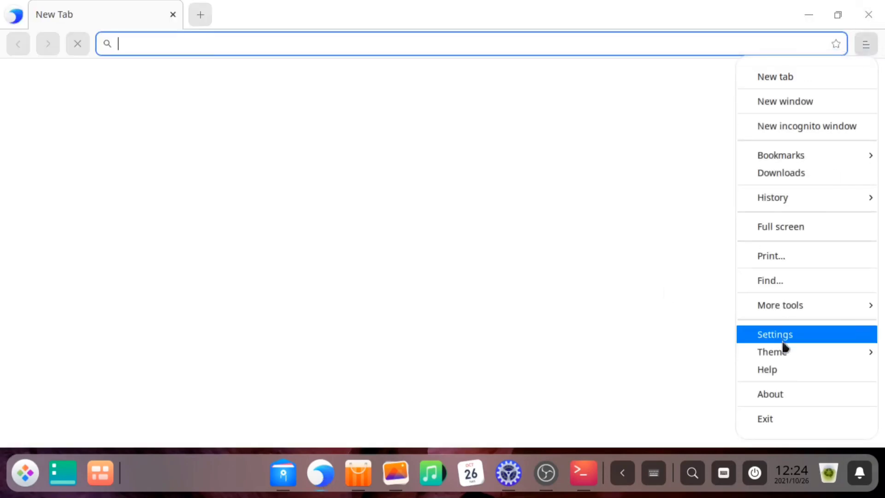
left_click(774, 334)
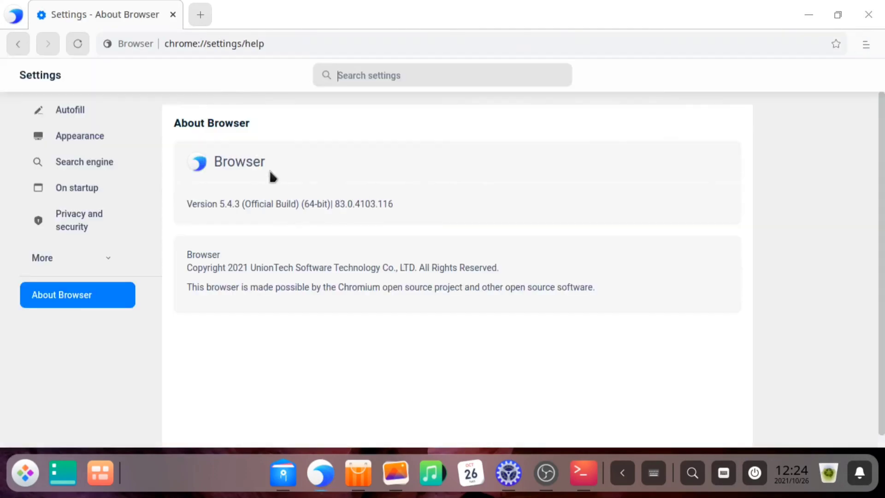
mouse_move(210, 263)
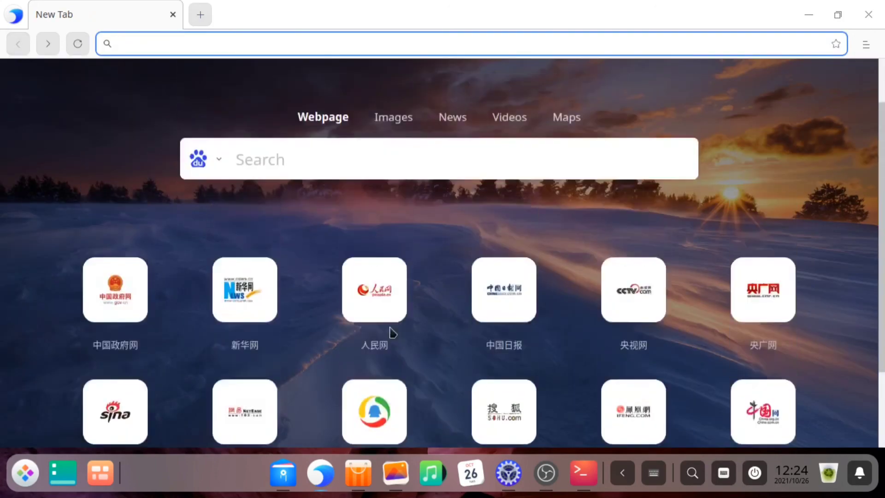
left_click(869, 13)
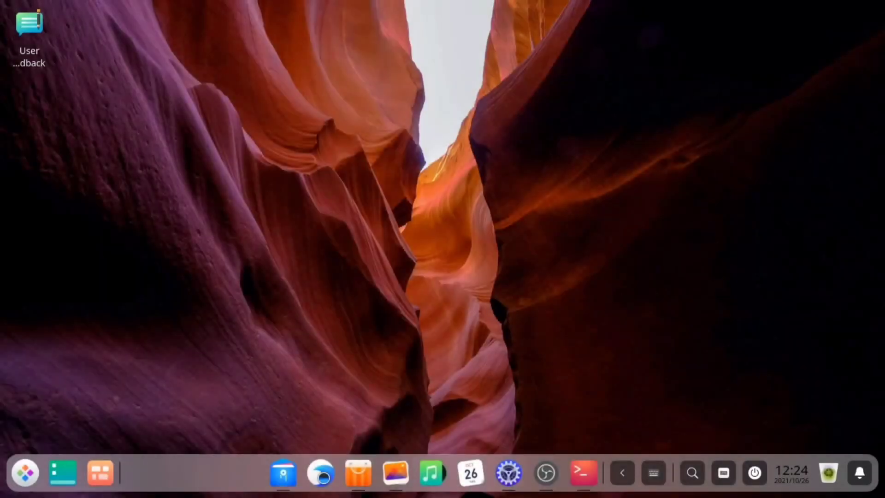